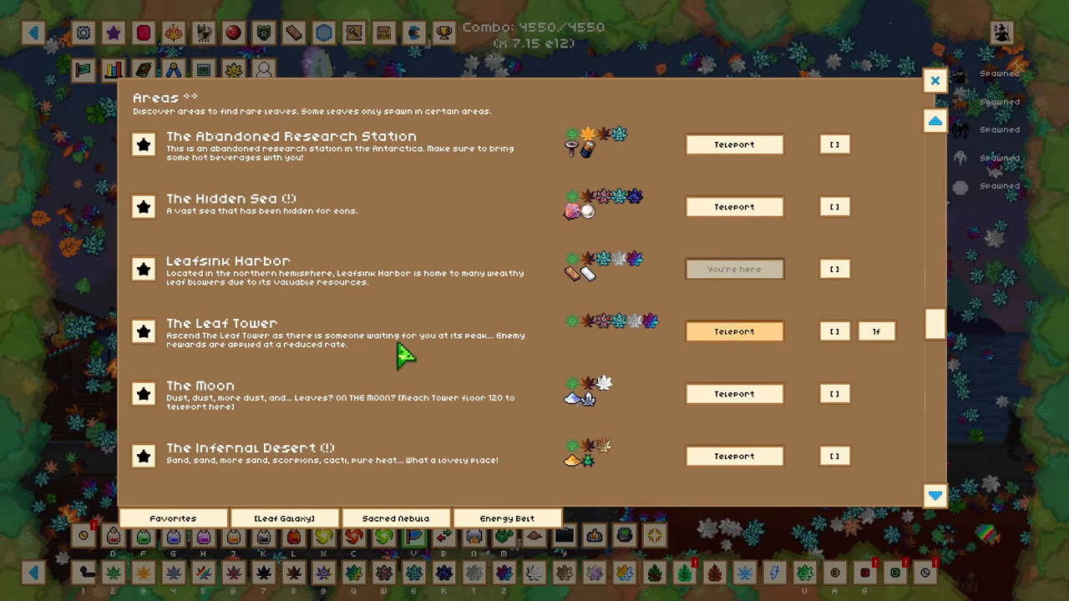
{"action": "mouse_move", "coordinate": [705, 298]}
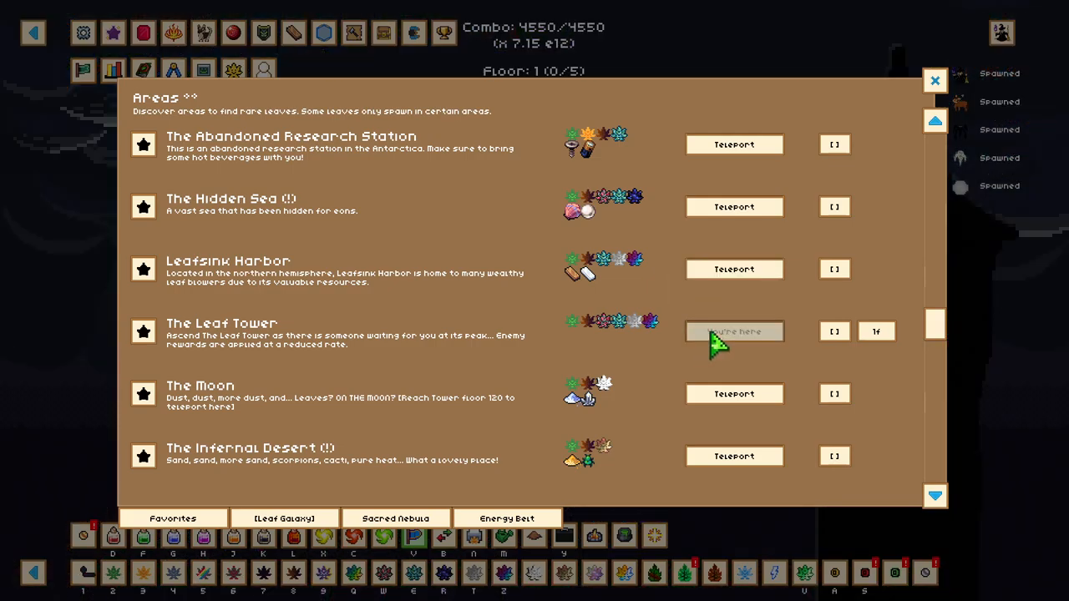
Step: Close the Areas window so leaf blowing can continue clearing tower floors
{"action": "left_click", "coordinate": [935, 81]}
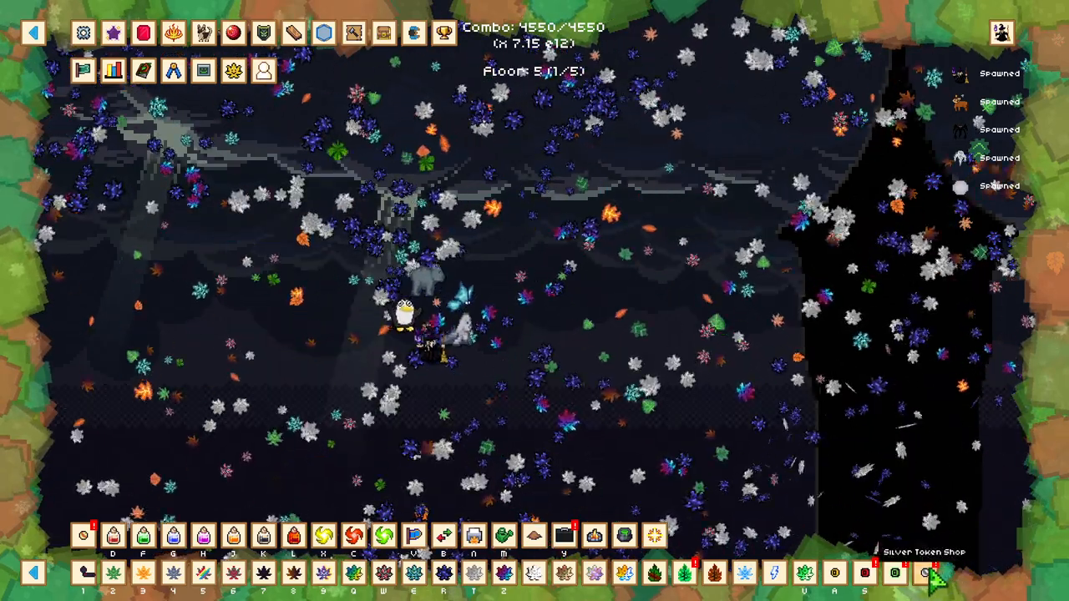
Step: Briefly review the Silver Token Shop items, then close it to resume climbing
{"action": "left_click", "coordinate": [923, 571]}
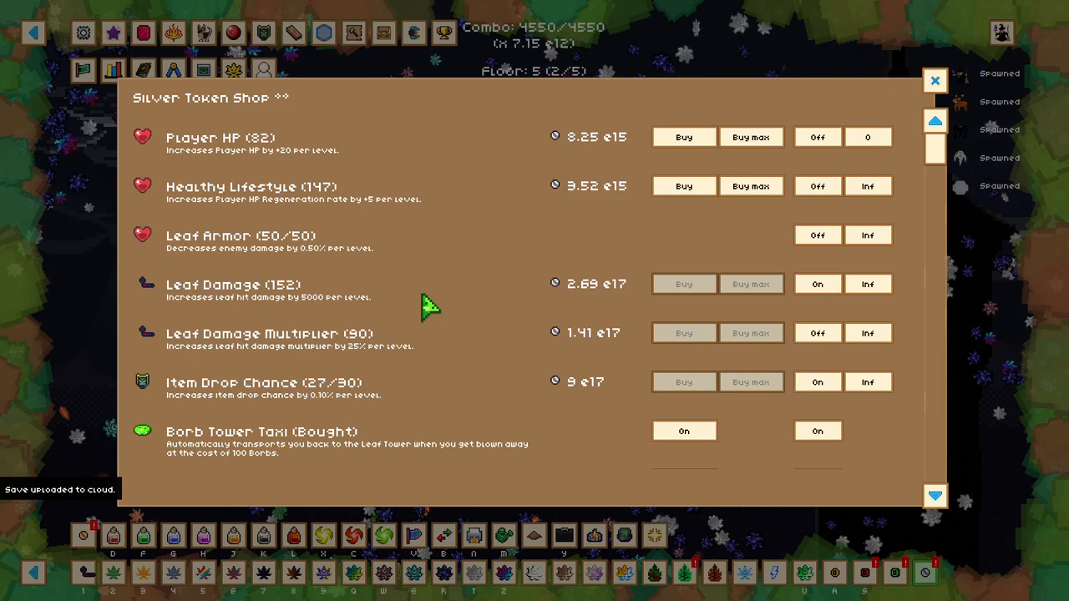
{"action": "left_click", "coordinate": [935, 80]}
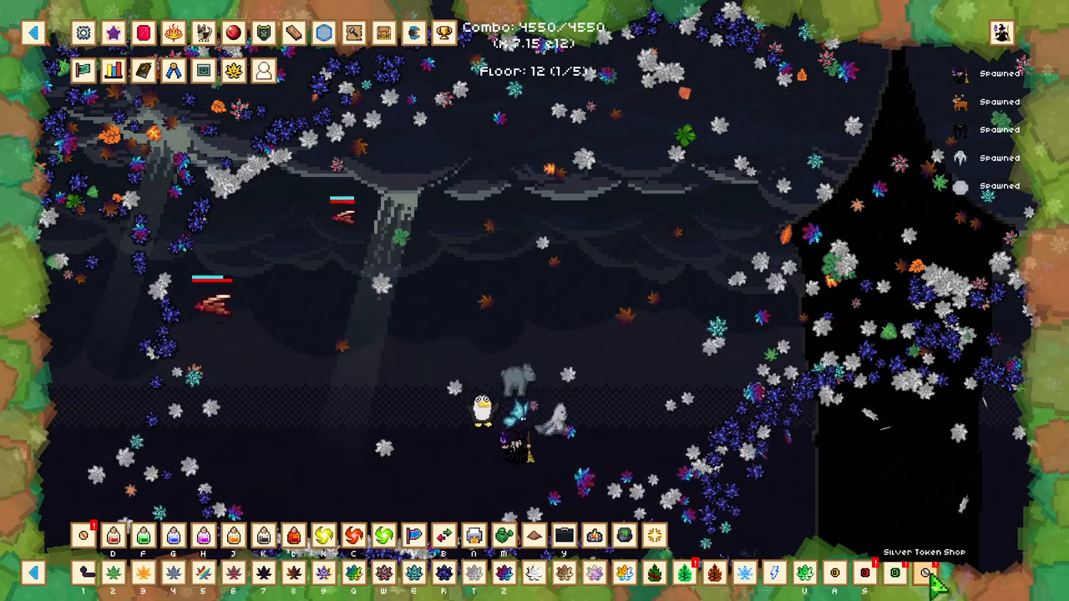
Step: Reopen the Silver Token Shop to view the bought Borb Tower Taxi upgrades and observer setting
{"action": "left_click", "coordinate": [925, 571]}
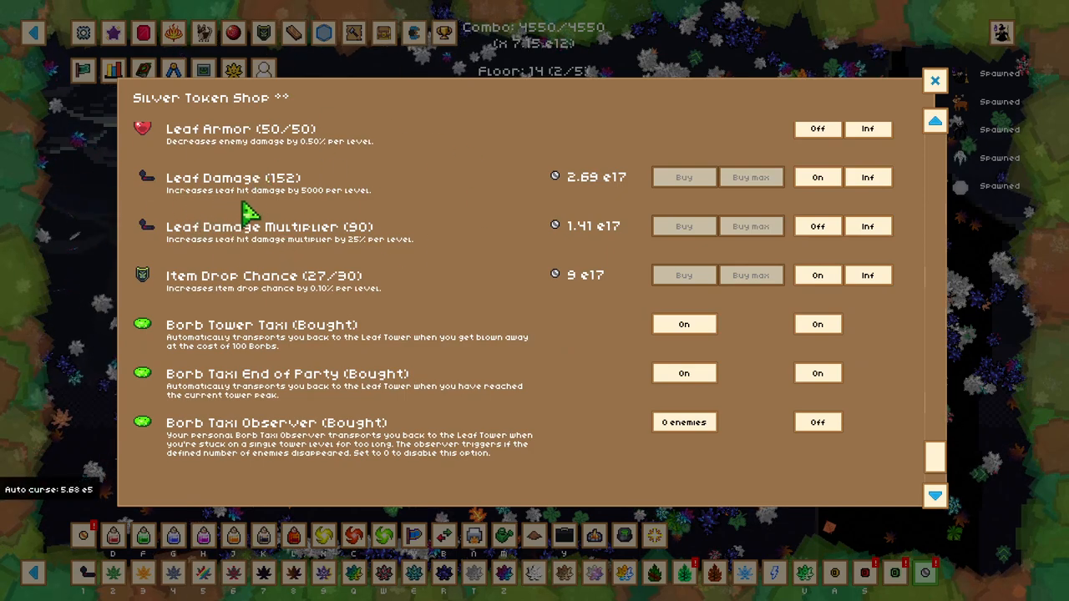
{"action": "mouse_move", "coordinate": [234, 259]}
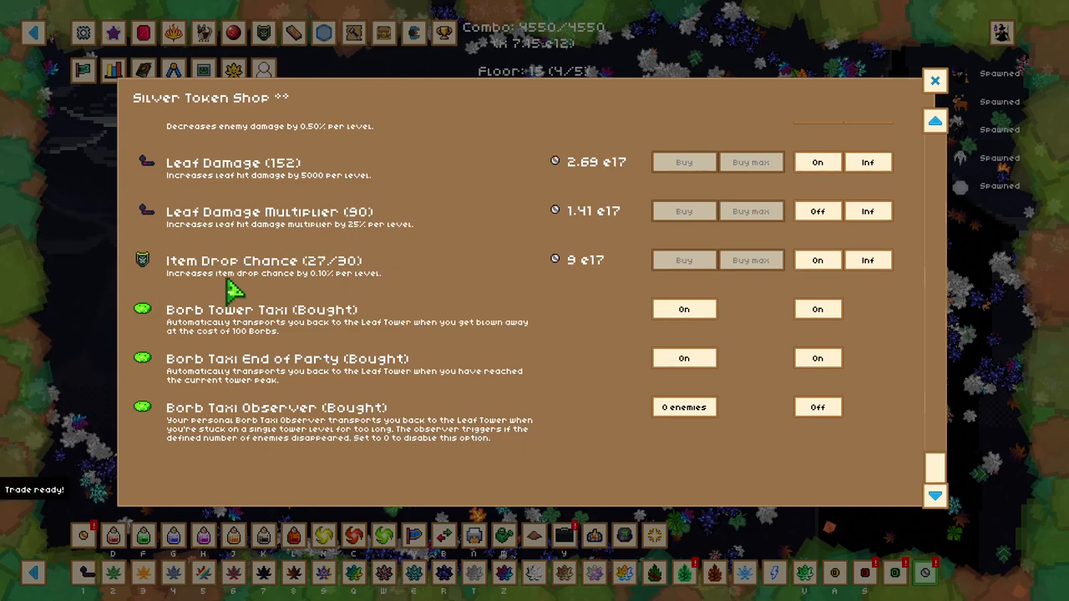
{"action": "mouse_move", "coordinate": [326, 292]}
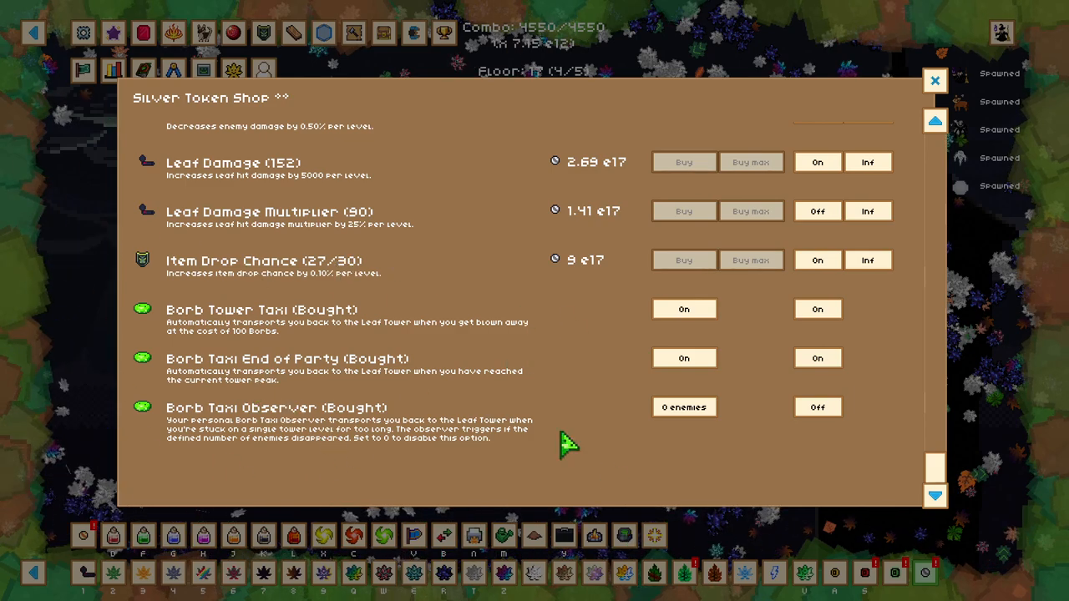
{"action": "left_click", "coordinate": [935, 81]}
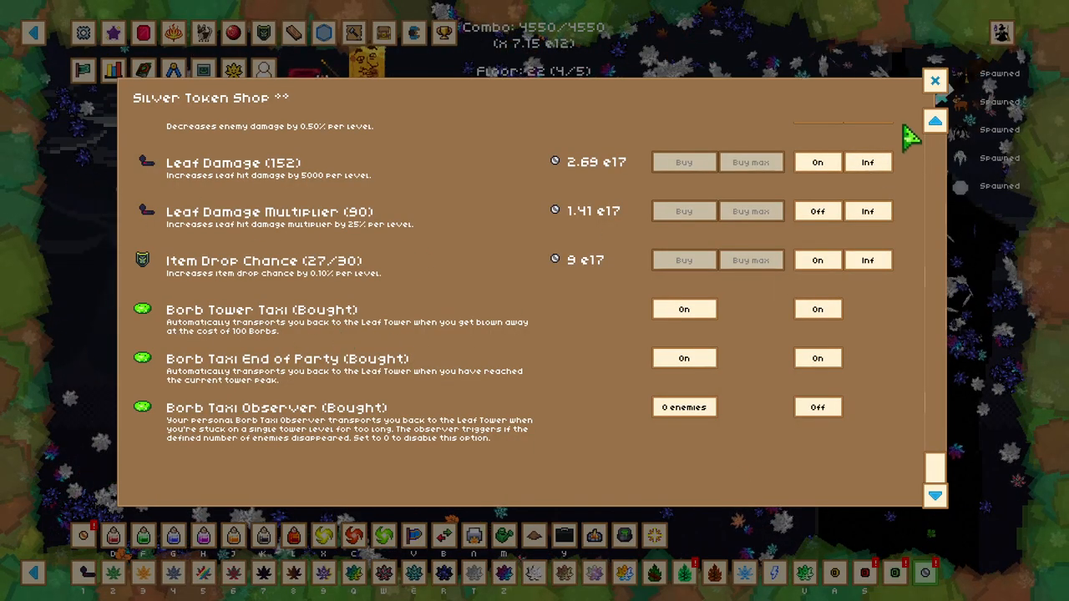
Step: Show the Equipment upgrade list and scroll down through item levels and costs
{"action": "left_click", "coordinate": [936, 80]}
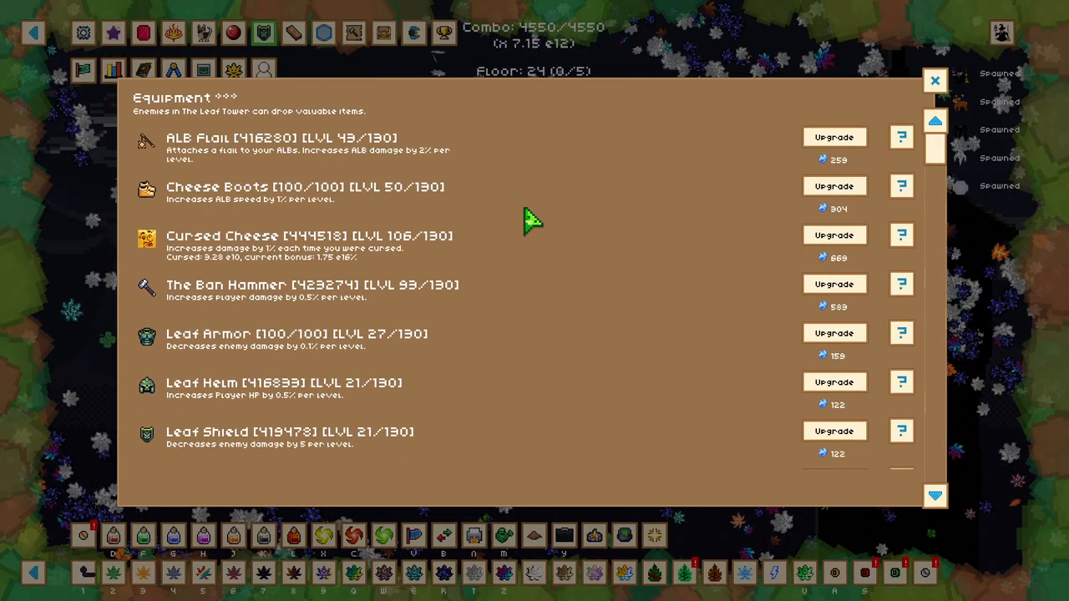
{"action": "mouse_move", "coordinate": [560, 346]}
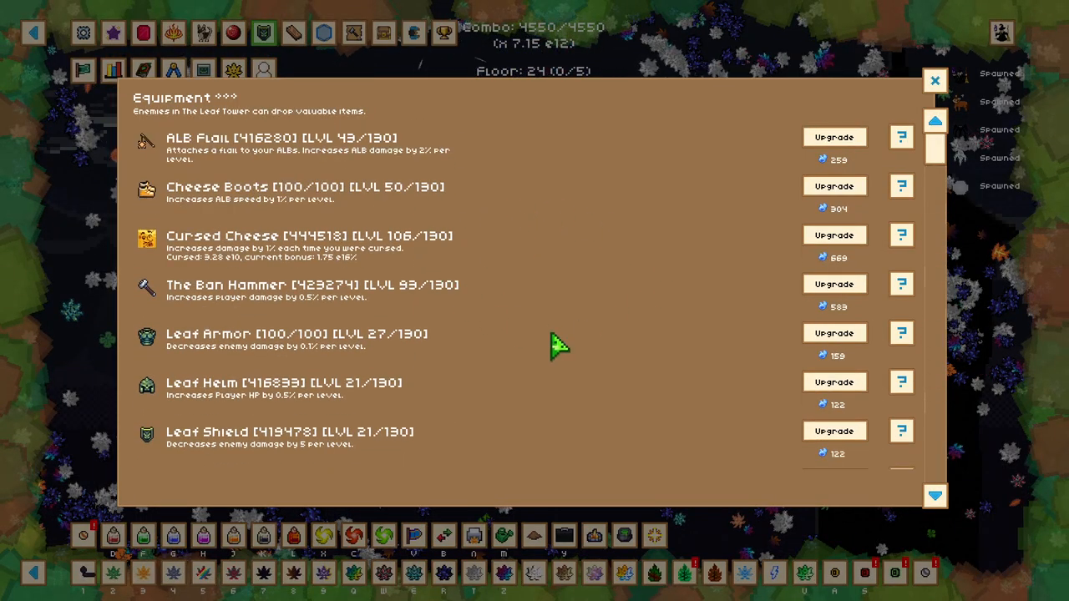
{"action": "scroll", "scroll_direction": "down", "scroll_amount": 3}
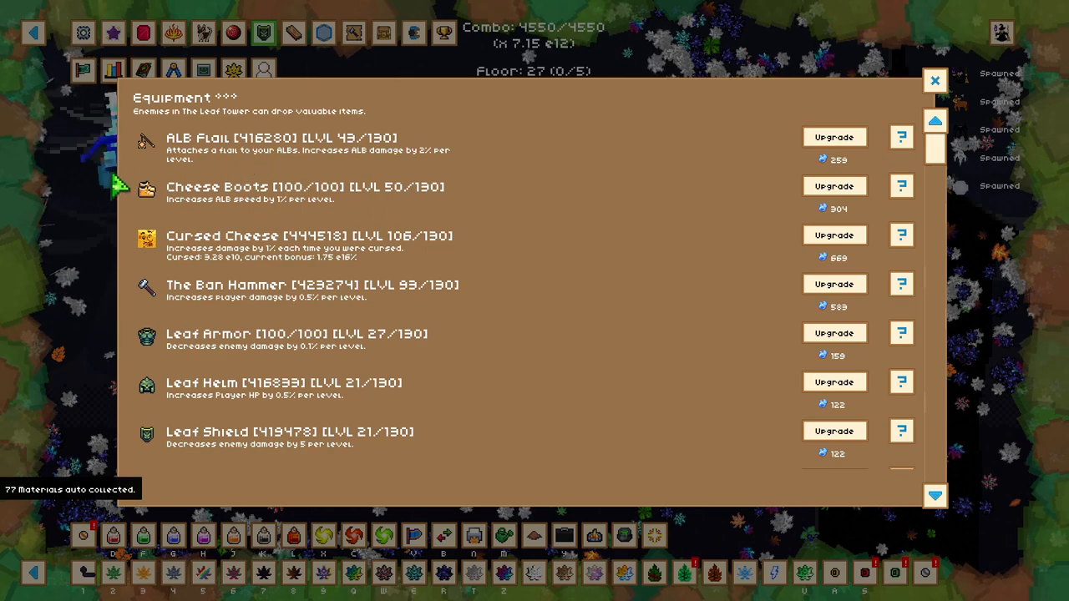
{"action": "mouse_move", "coordinate": [501, 244]}
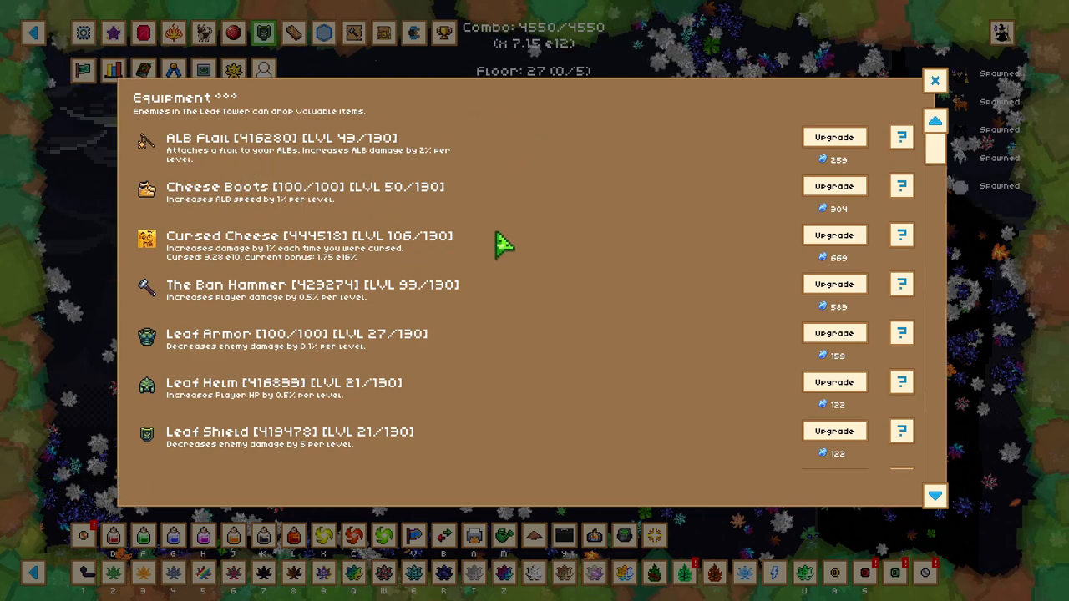
{"action": "scroll", "scroll_direction": "down", "scroll_amount": 3}
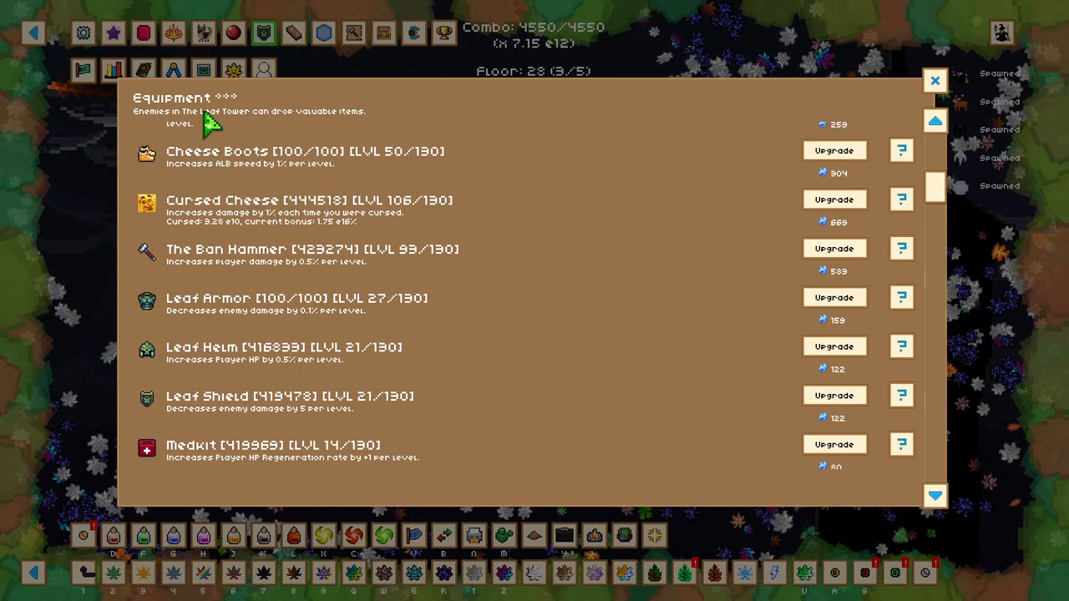
Step: Scroll the Equipment list down to the Medkit, Mini Shovel and BLC Ring entries
{"action": "scroll", "scroll_direction": "down", "scroll_amount": 3}
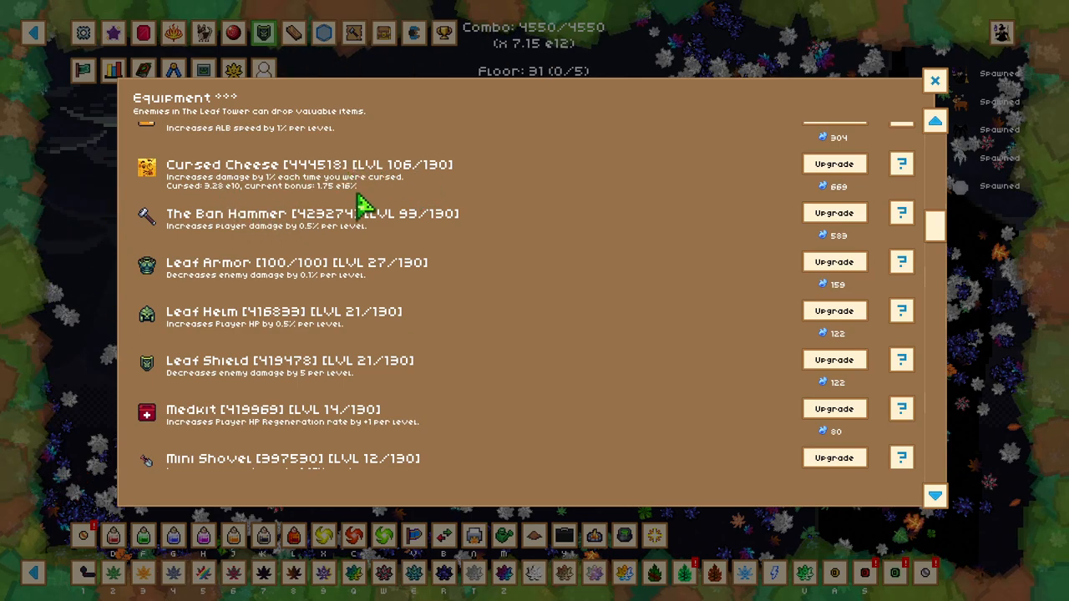
{"action": "mouse_move", "coordinate": [493, 192]}
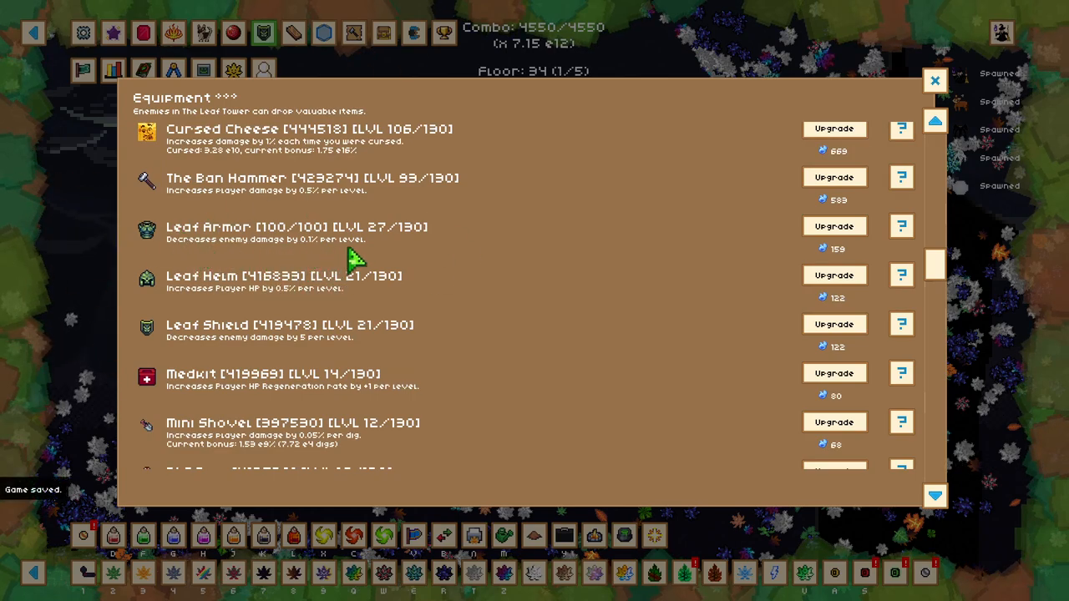
{"action": "scroll", "scroll_direction": "down", "scroll_amount": 3}
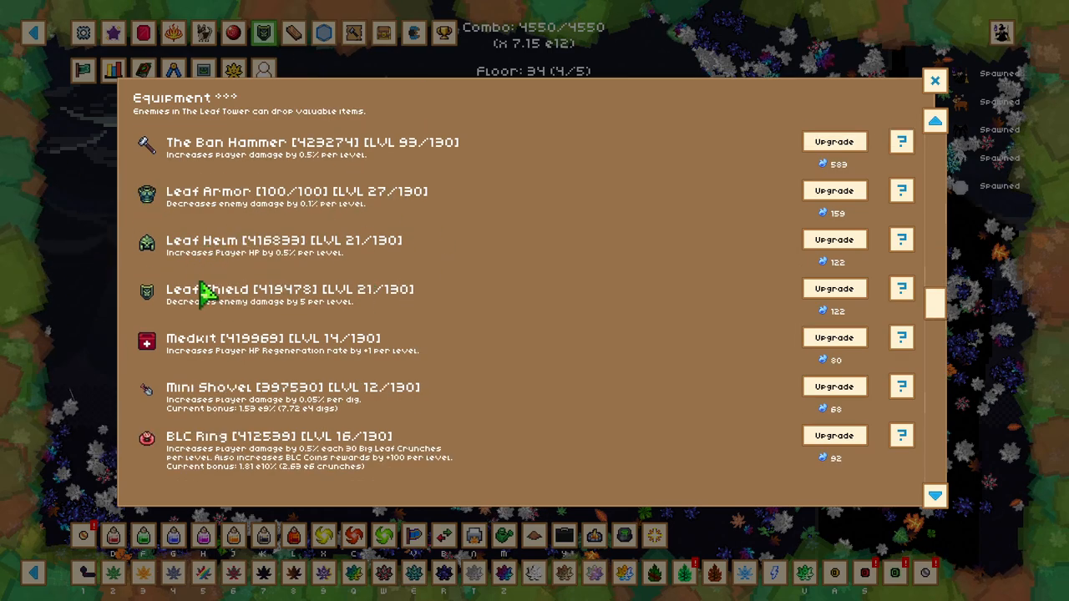
{"action": "mouse_move", "coordinate": [455, 288]}
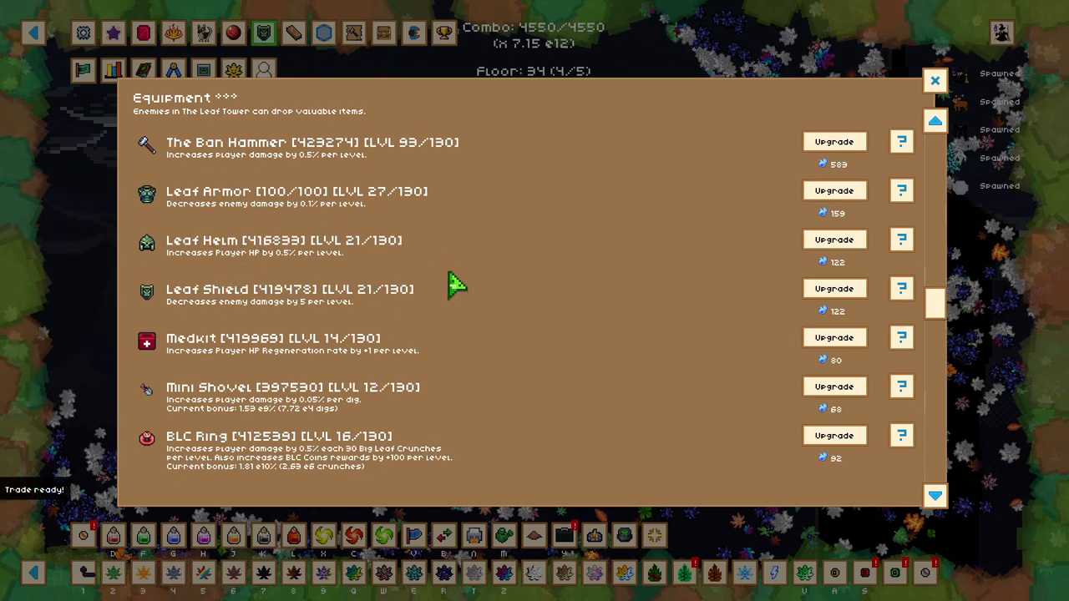
{"action": "mouse_move", "coordinate": [384, 243]}
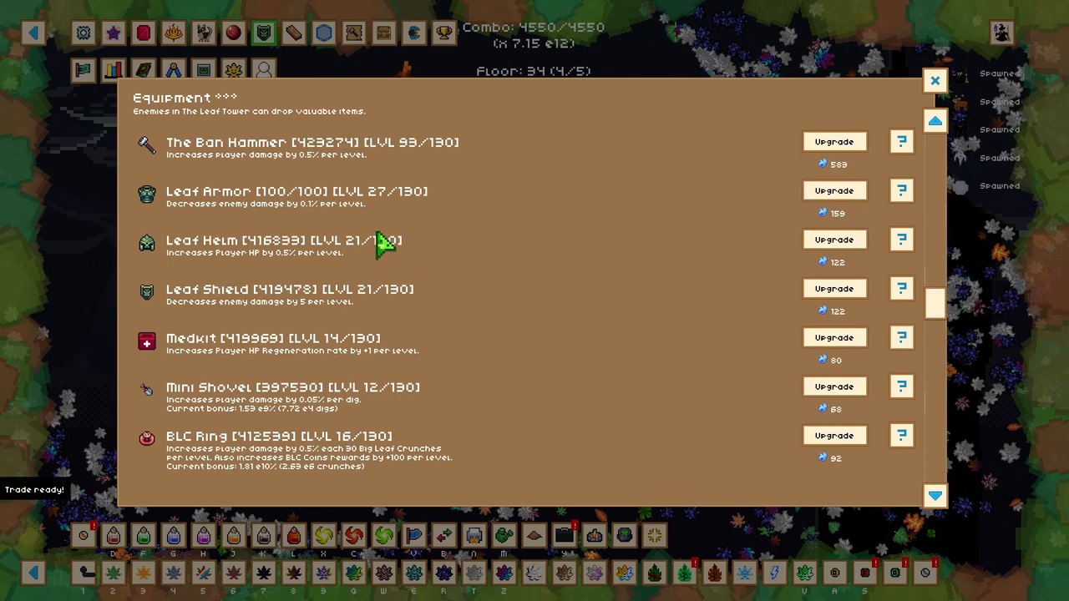
{"action": "mouse_move", "coordinate": [234, 276]}
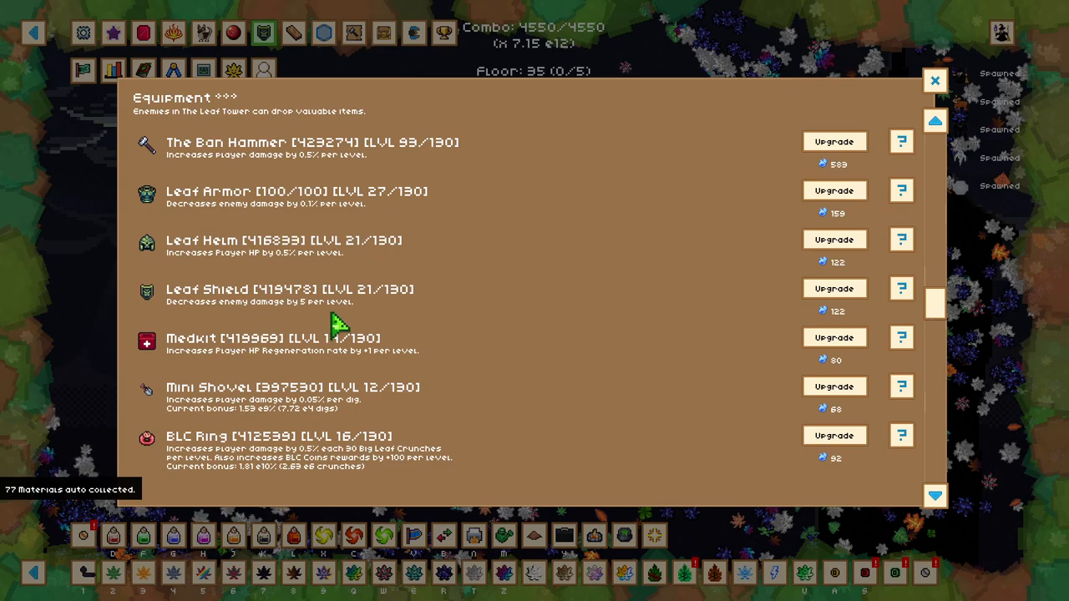
Step: Scroll the Equipment list to its bottom at Zoo Ring, Trader's Suitcase and Wizard Hat
{"action": "scroll", "scroll_direction": "down", "scroll_amount": 3}
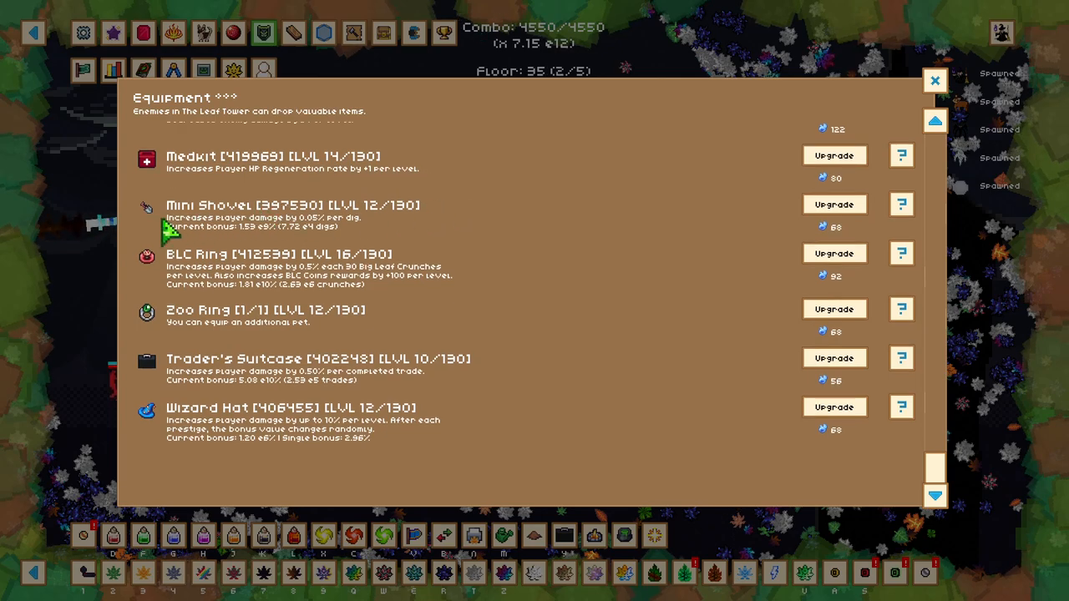
{"action": "mouse_move", "coordinate": [309, 242]}
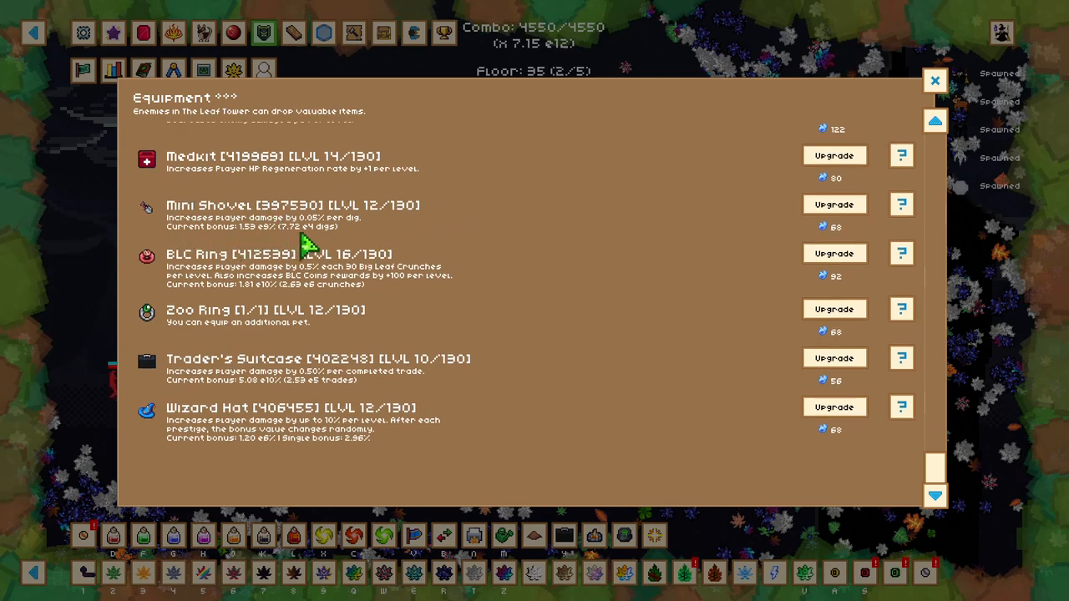
{"action": "mouse_move", "coordinate": [376, 250]}
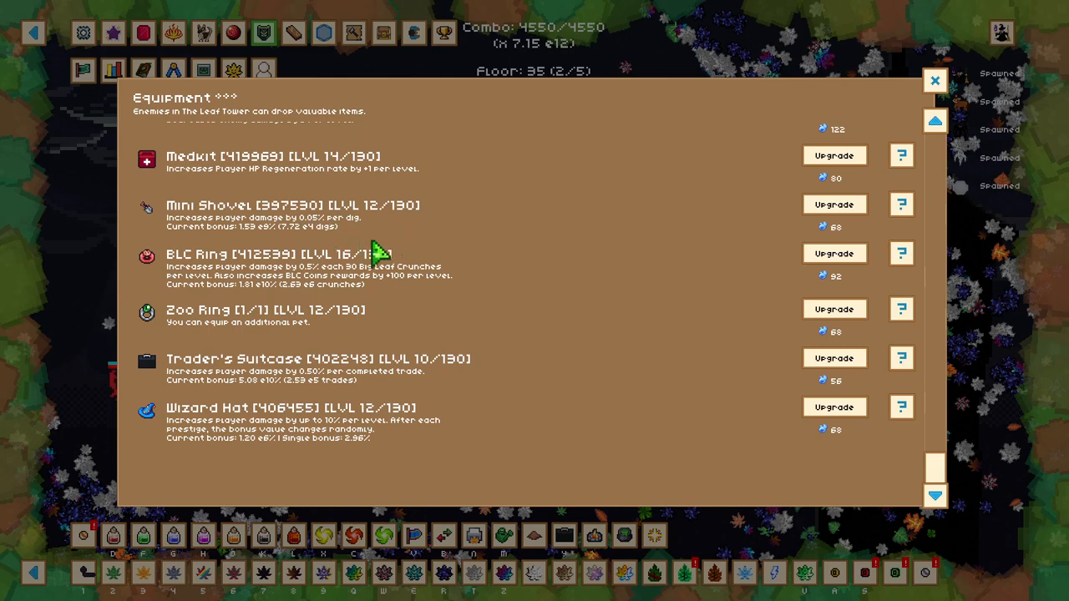
{"action": "mouse_move", "coordinate": [448, 309]}
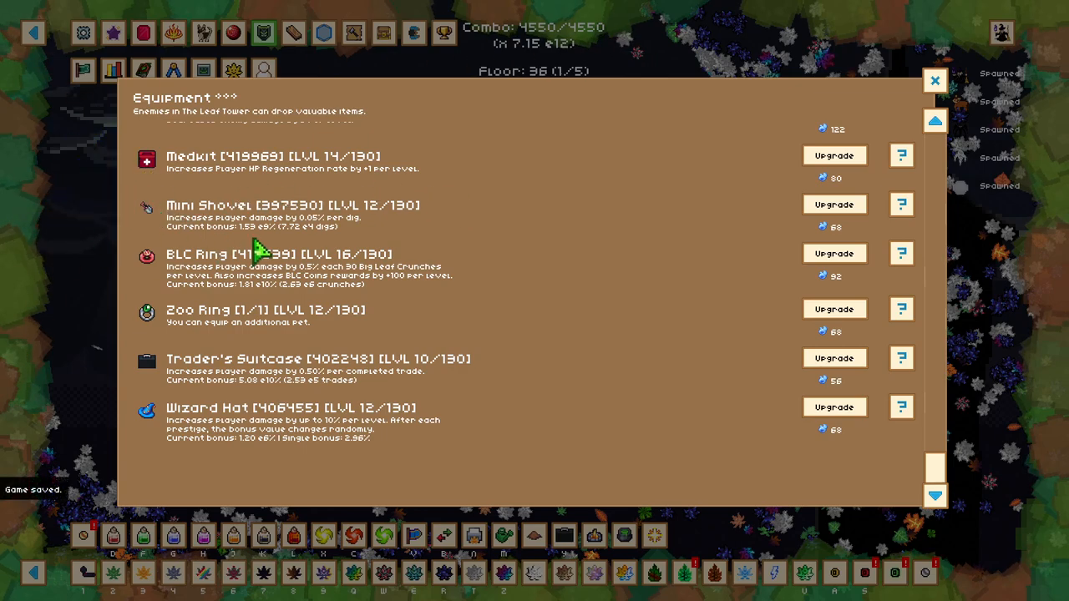
{"action": "mouse_move", "coordinate": [180, 250]}
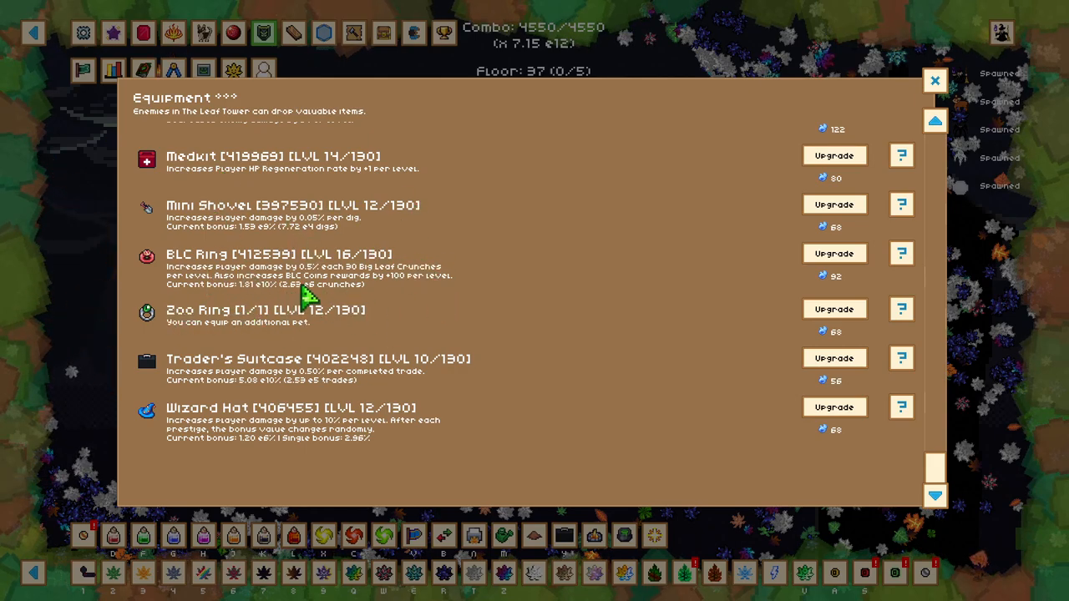
{"action": "mouse_move", "coordinate": [380, 288]}
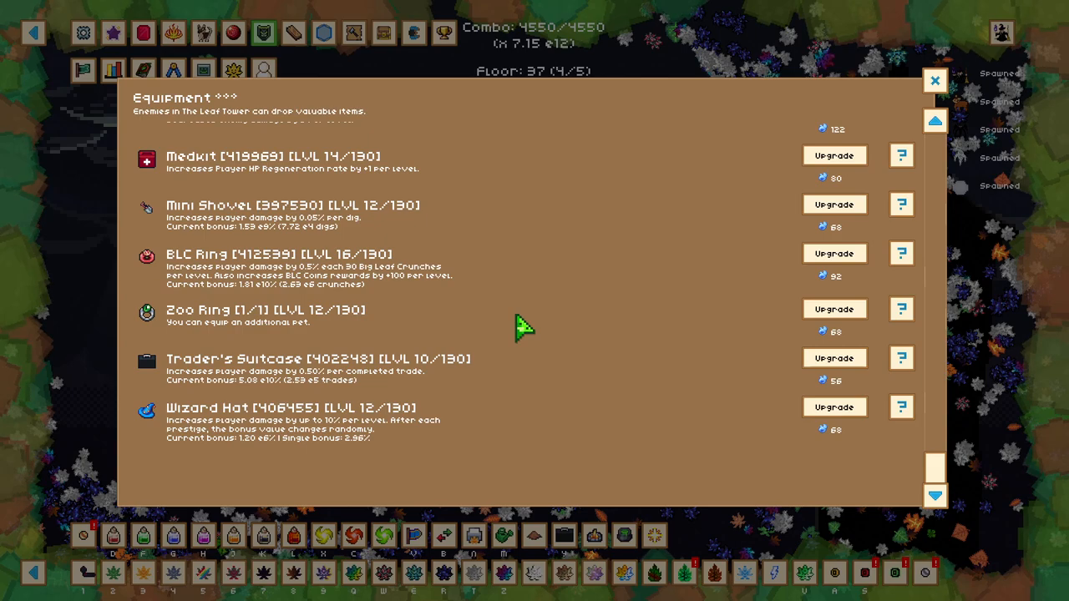
{"action": "mouse_move", "coordinate": [367, 276]}
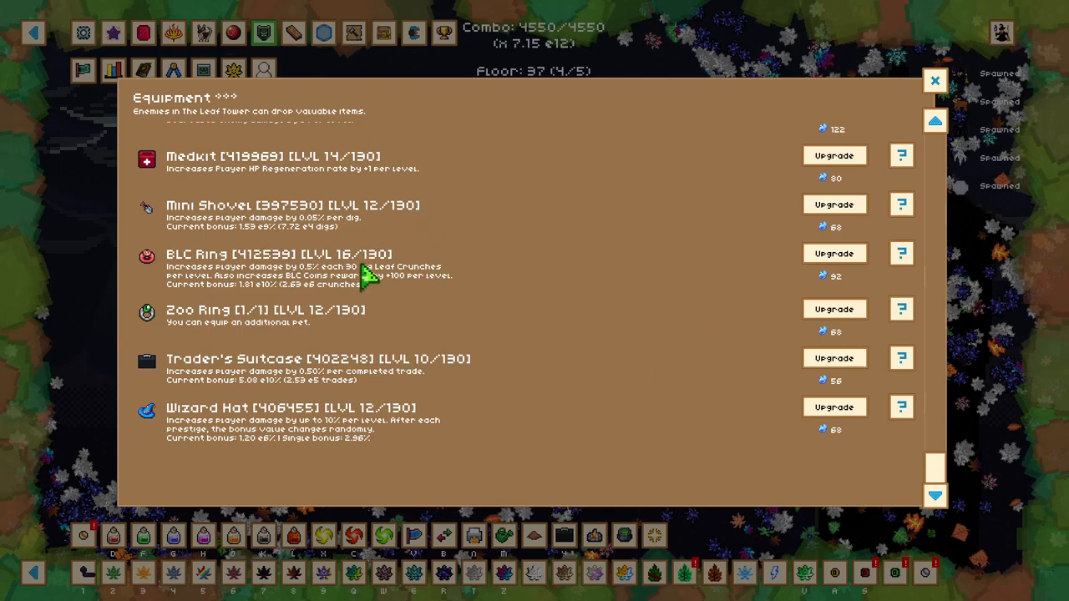
{"action": "mouse_move", "coordinate": [471, 243]}
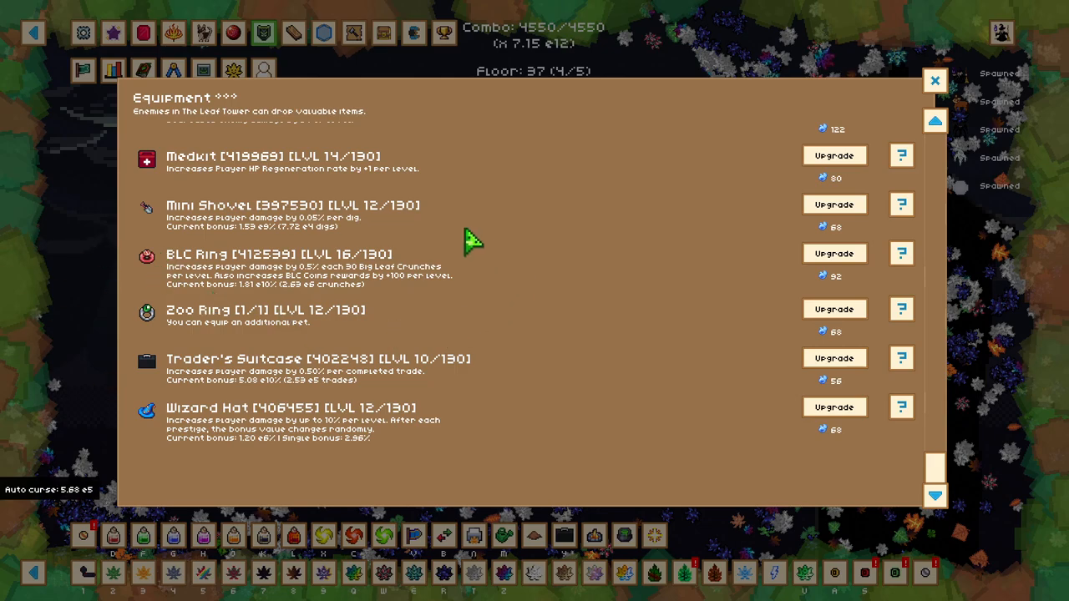
{"action": "mouse_move", "coordinate": [535, 316]}
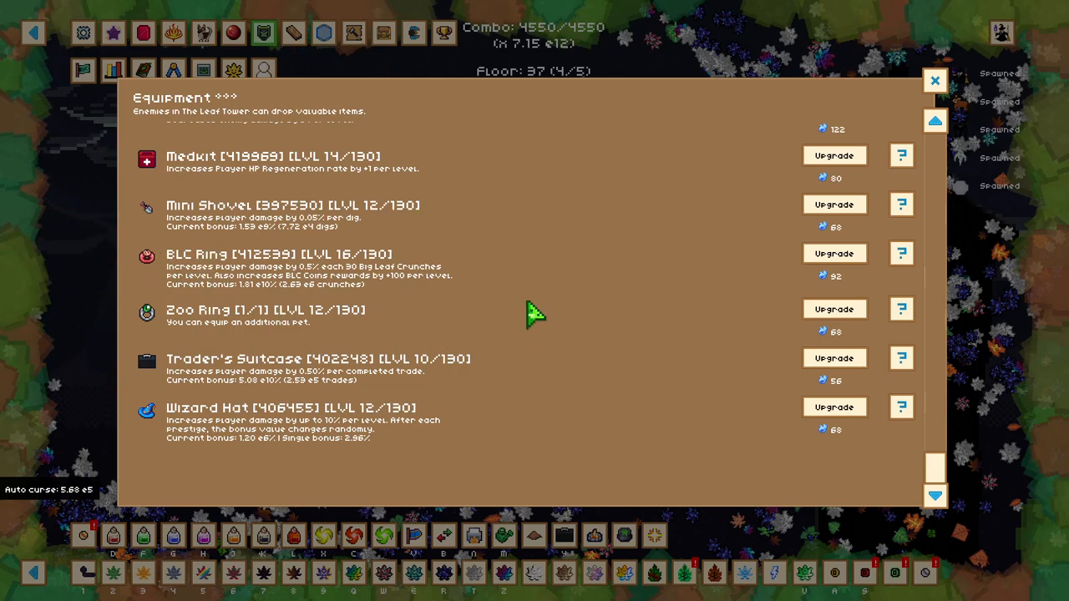
{"action": "mouse_move", "coordinate": [381, 298]}
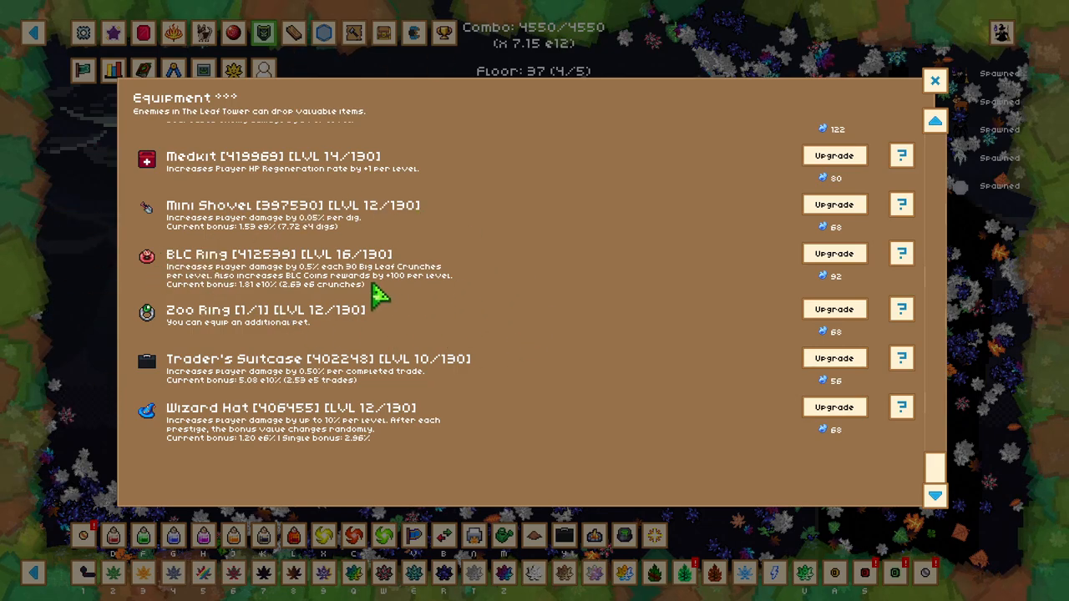
{"action": "mouse_move", "coordinate": [454, 265]}
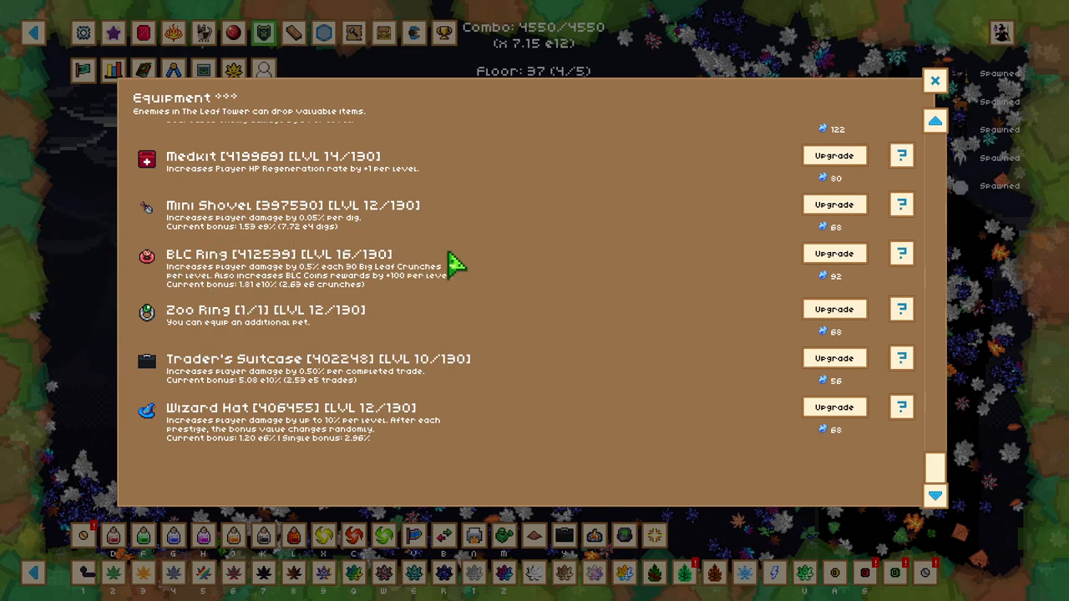
{"action": "mouse_move", "coordinate": [588, 238]}
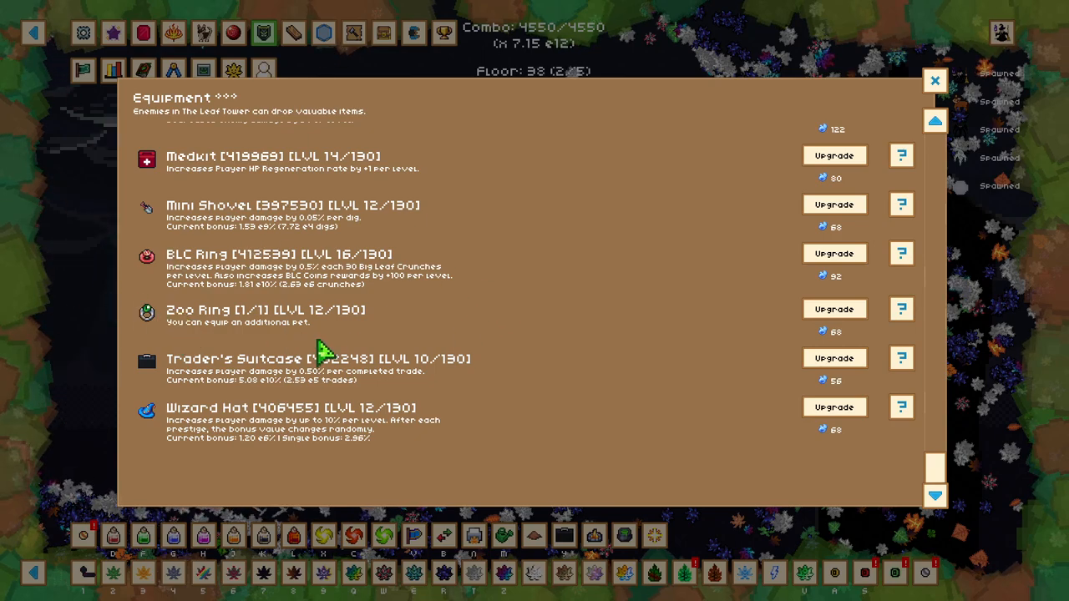
{"action": "mouse_move", "coordinate": [404, 383]}
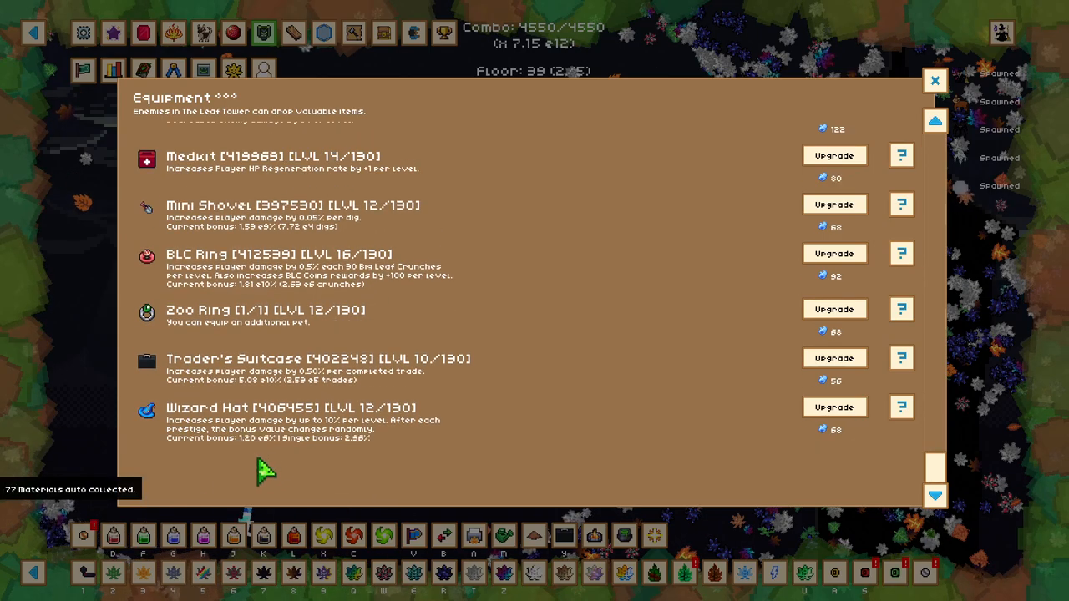
{"action": "mouse_move", "coordinate": [418, 448]}
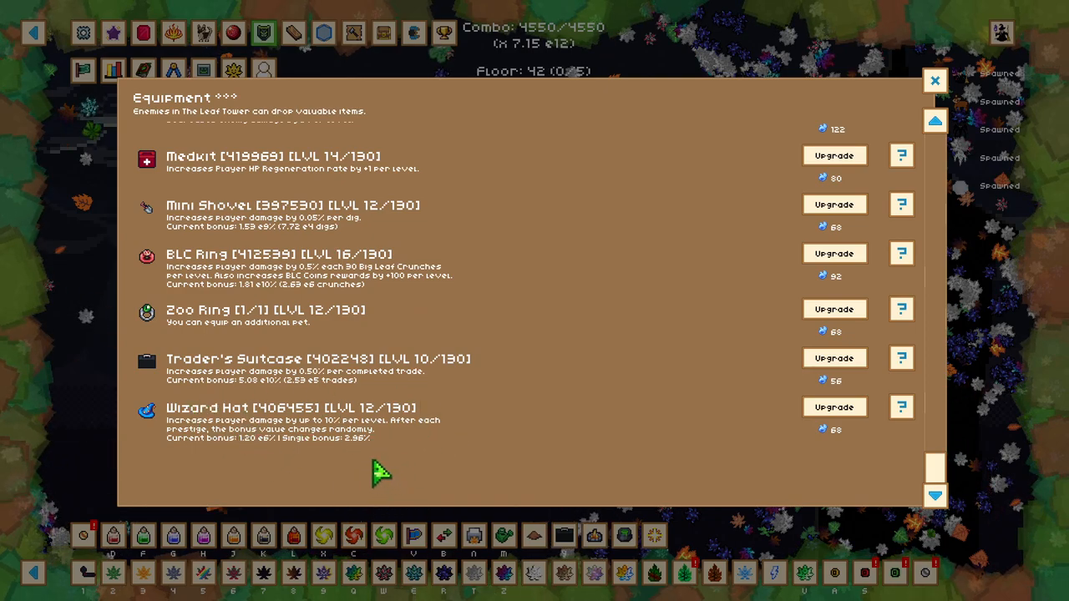
{"action": "mouse_move", "coordinate": [660, 342]}
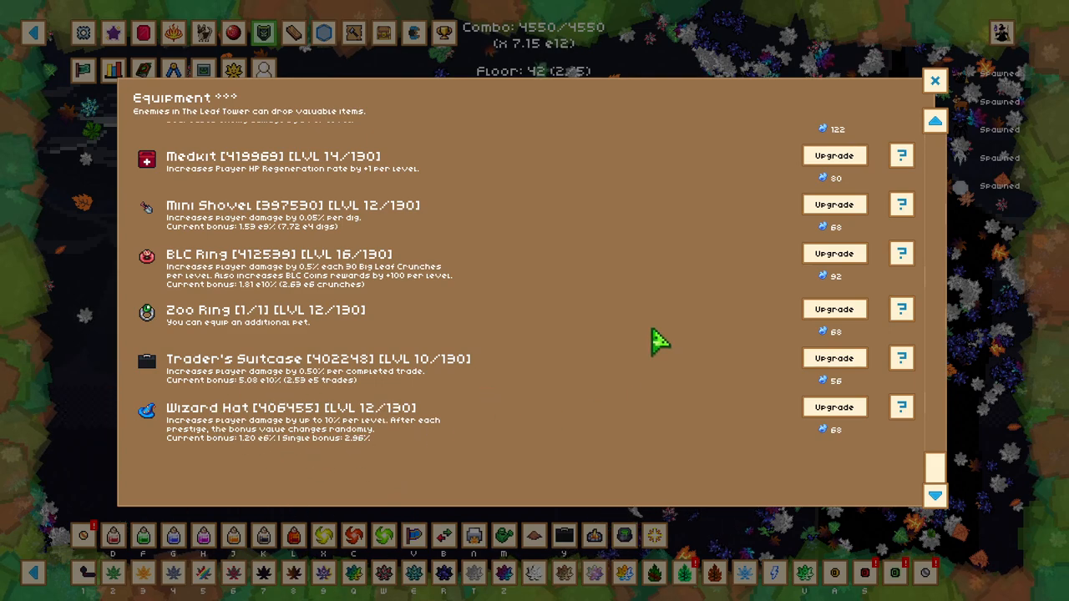
Step: Review the Gold Tower Shop upgrades down to the Leaf Damage rows, then close it
{"action": "left_click", "coordinate": [935, 80]}
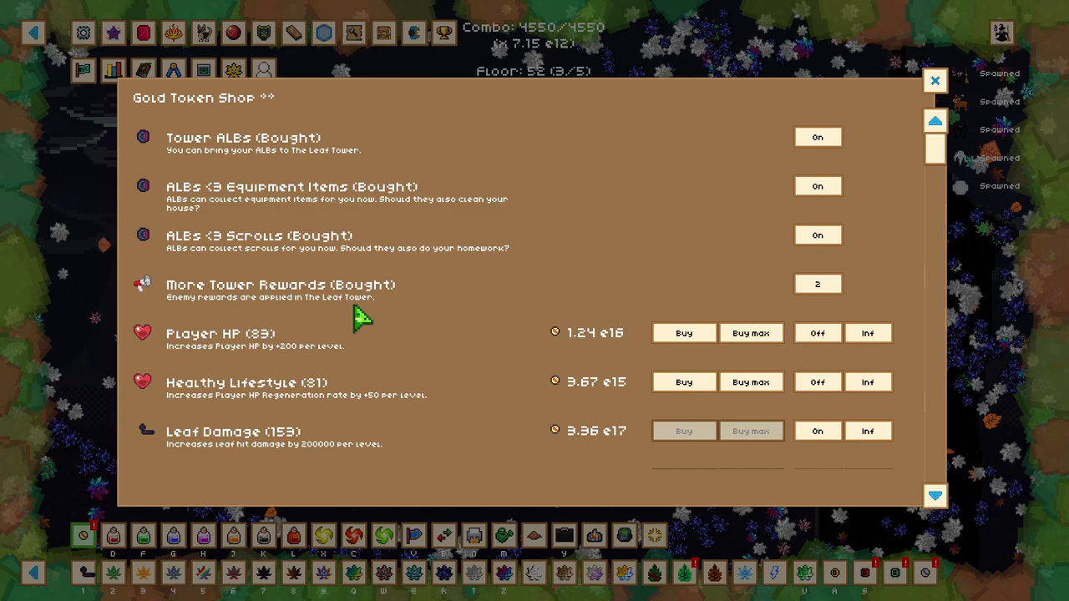
{"action": "scroll", "scroll_direction": "down", "scroll_amount": 3}
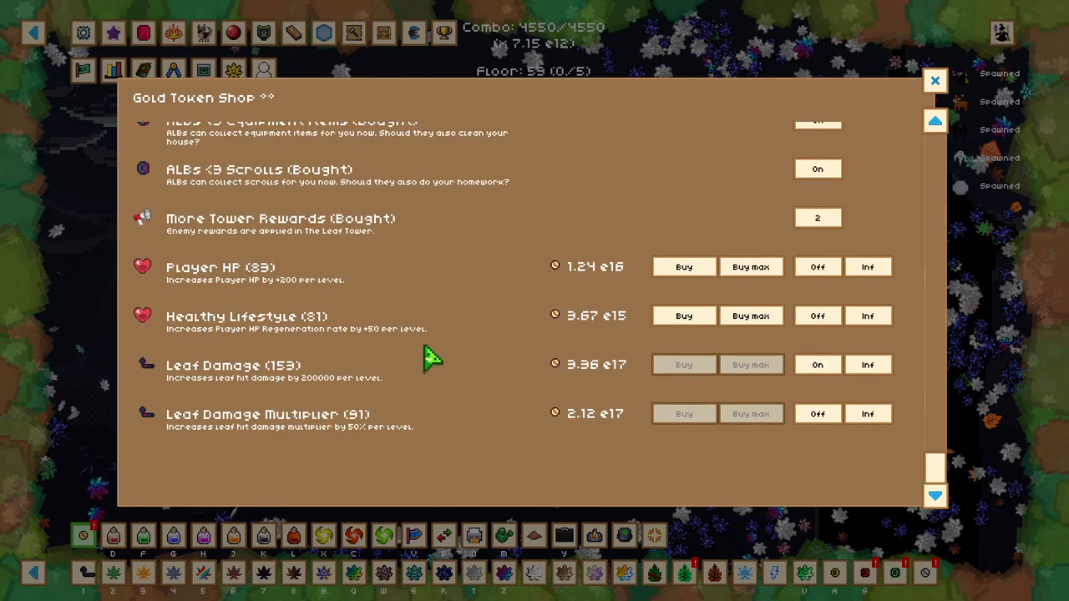
{"action": "mouse_move", "coordinate": [243, 254]}
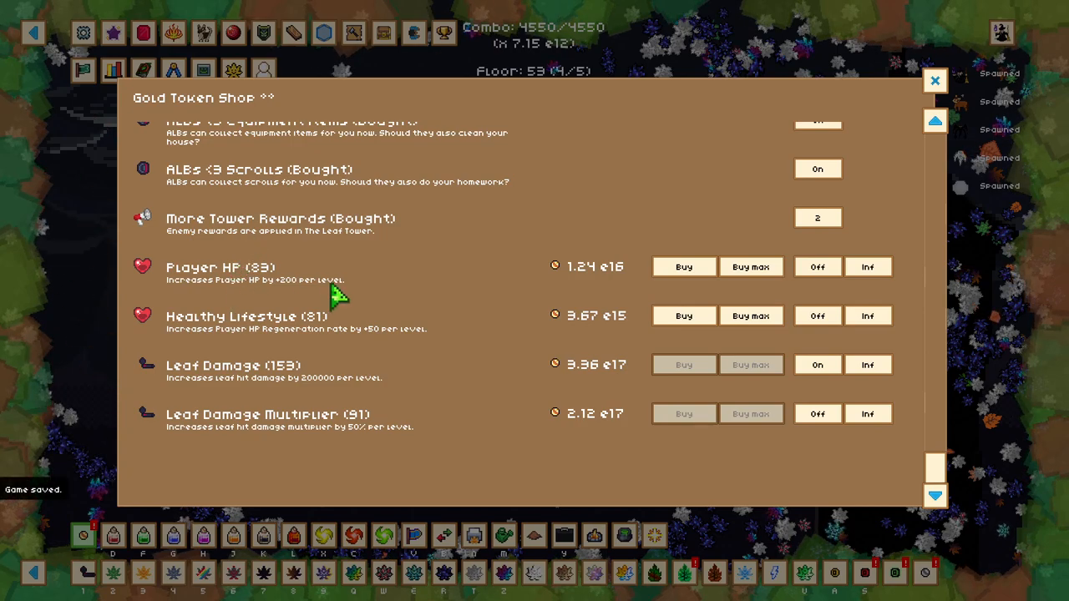
{"action": "mouse_move", "coordinate": [401, 280]}
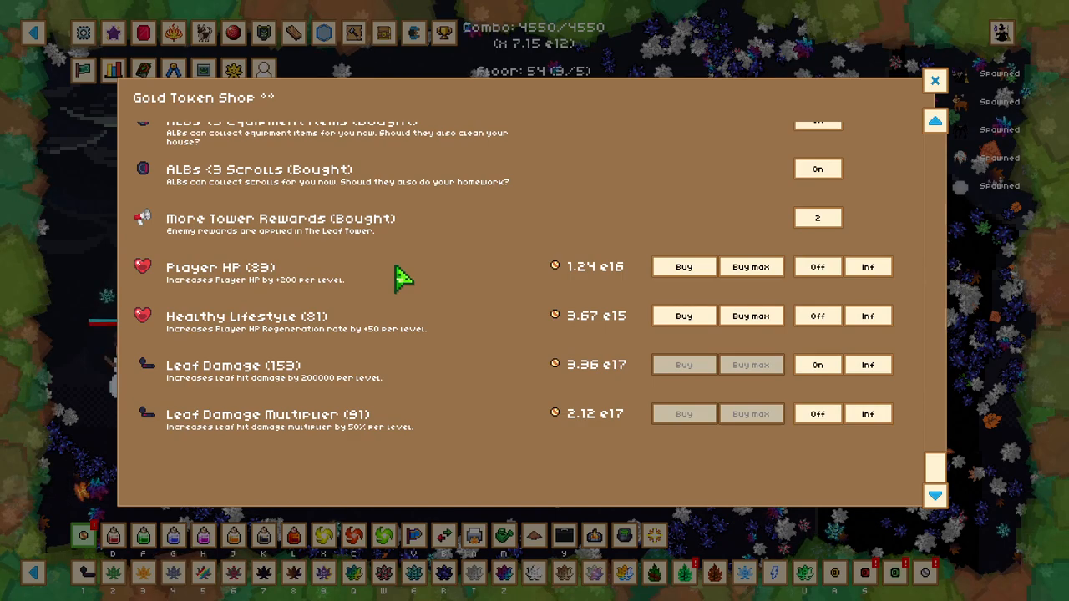
{"action": "mouse_move", "coordinate": [318, 406]}
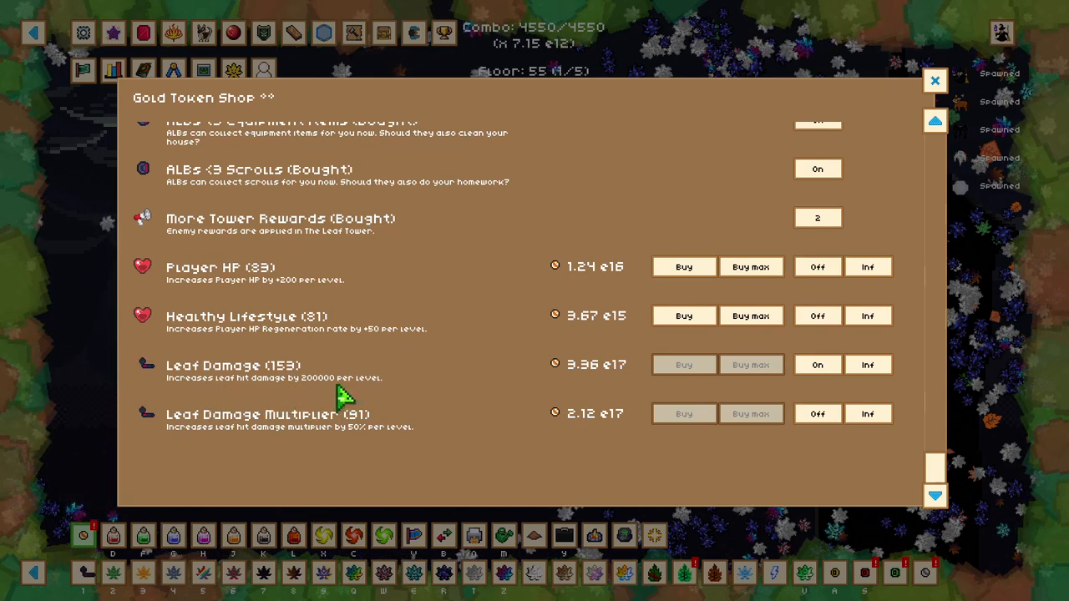
{"action": "mouse_move", "coordinate": [314, 384]}
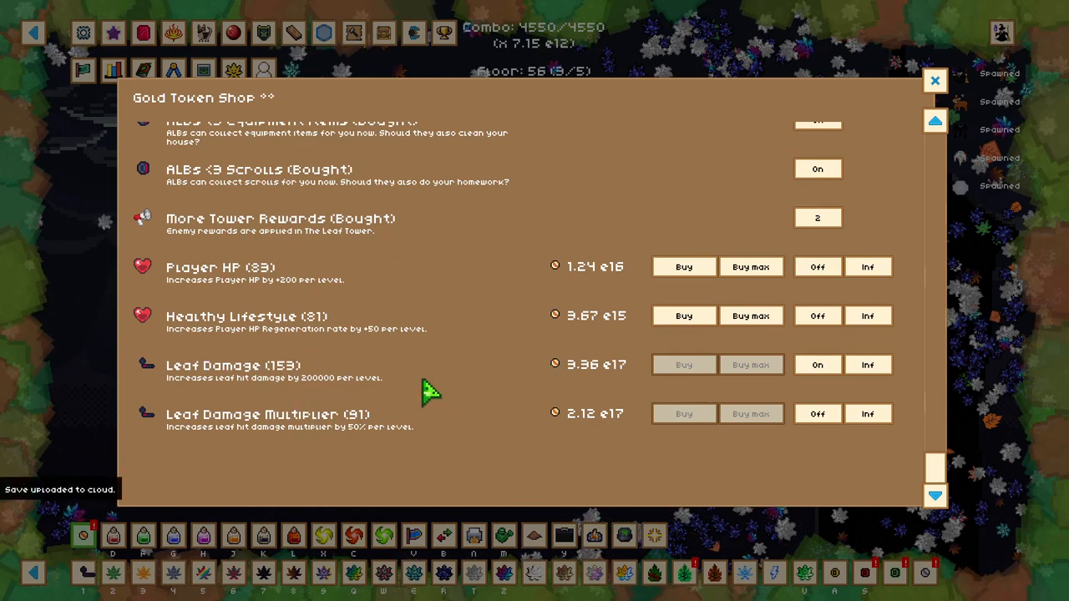
{"action": "mouse_move", "coordinate": [467, 393]}
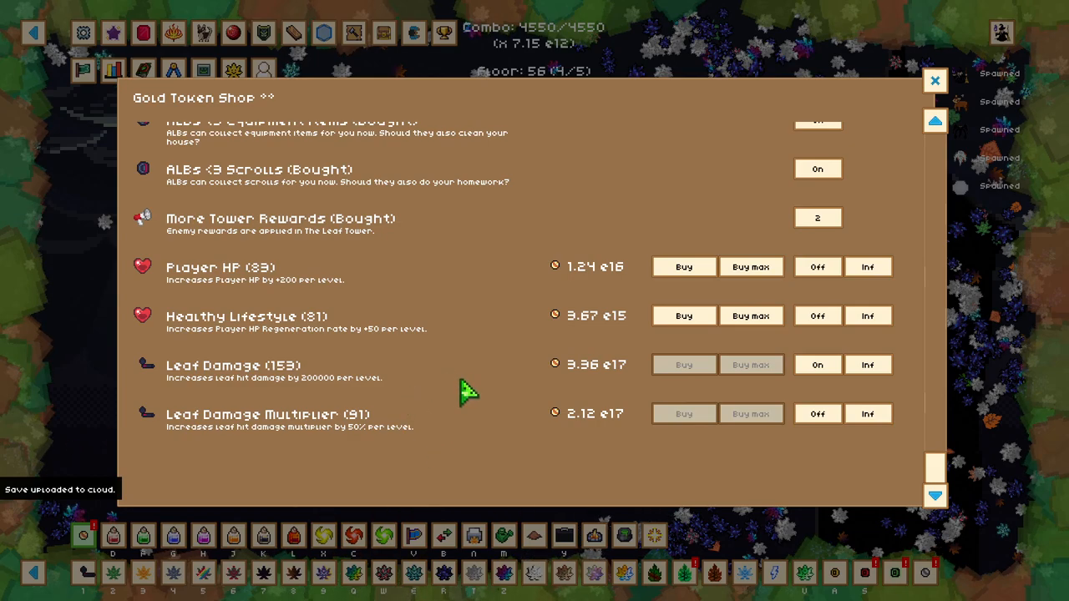
{"action": "mouse_move", "coordinate": [304, 466]}
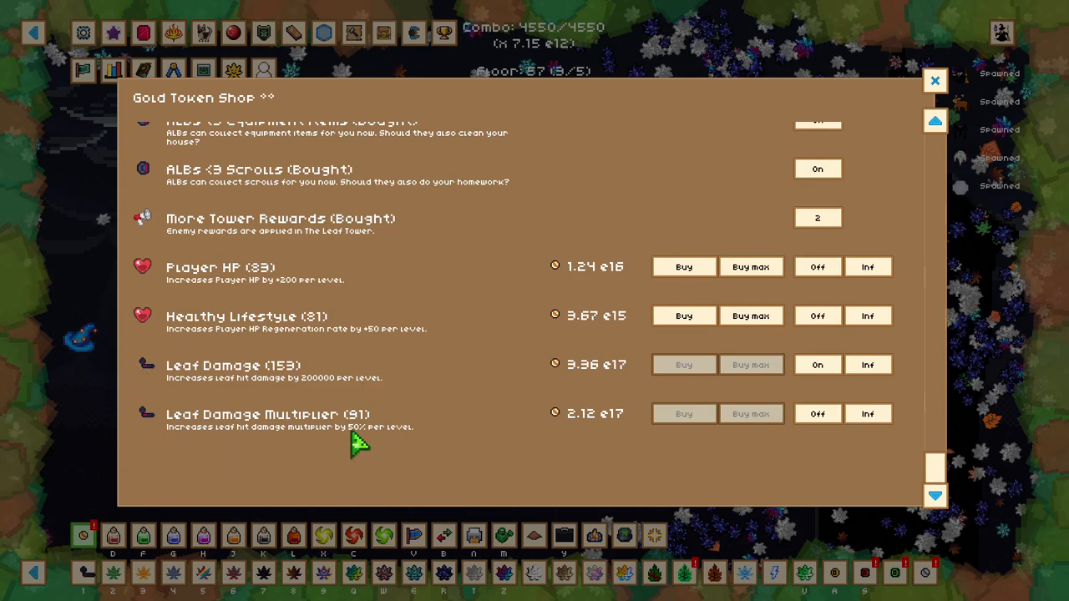
{"action": "mouse_move", "coordinate": [197, 460]}
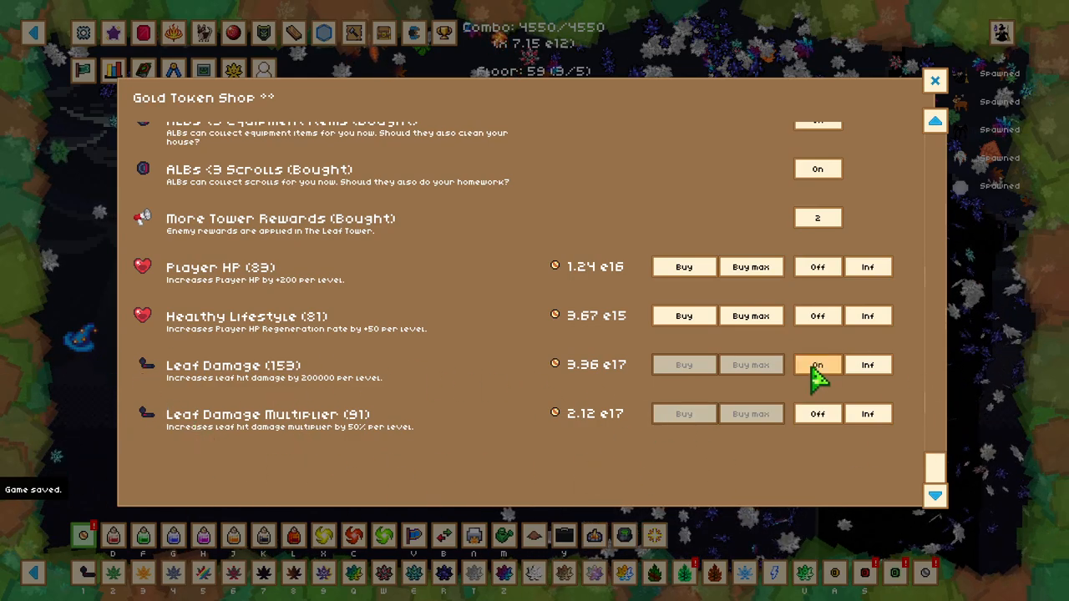
{"action": "left_click", "coordinate": [817, 365]}
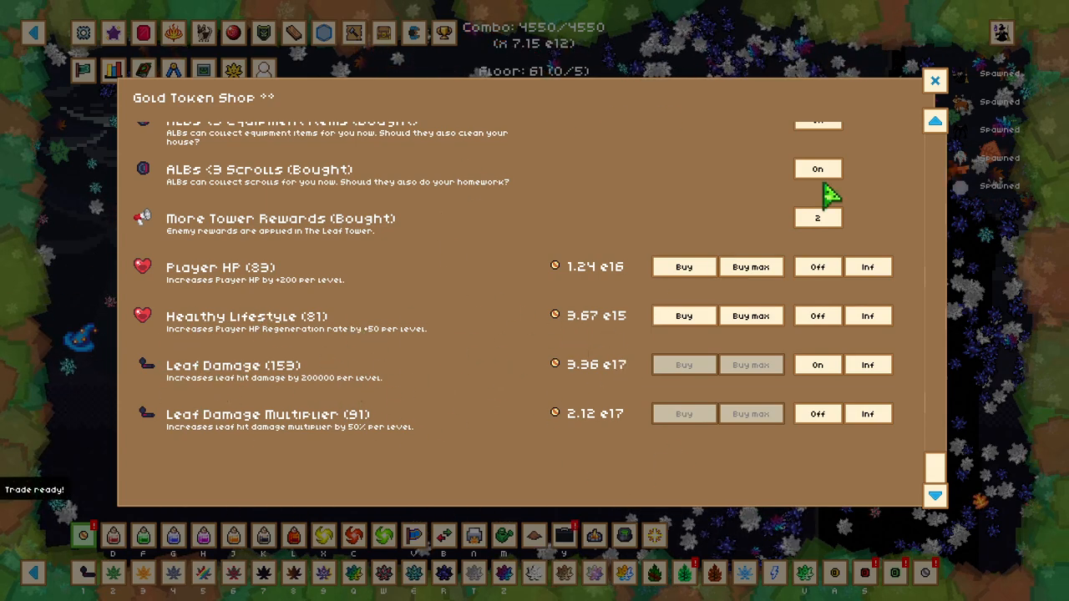
{"action": "left_click", "coordinate": [936, 80]}
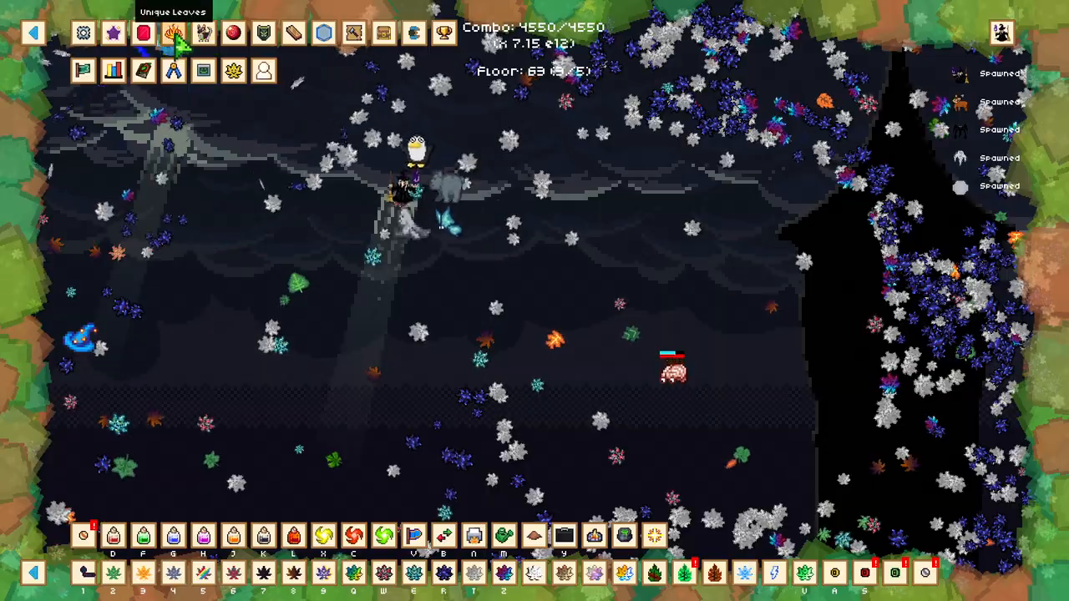
Step: Bring up the Unique Leaves list from the toolbar and move on to the Pets list
{"action": "left_click", "coordinate": [174, 33]}
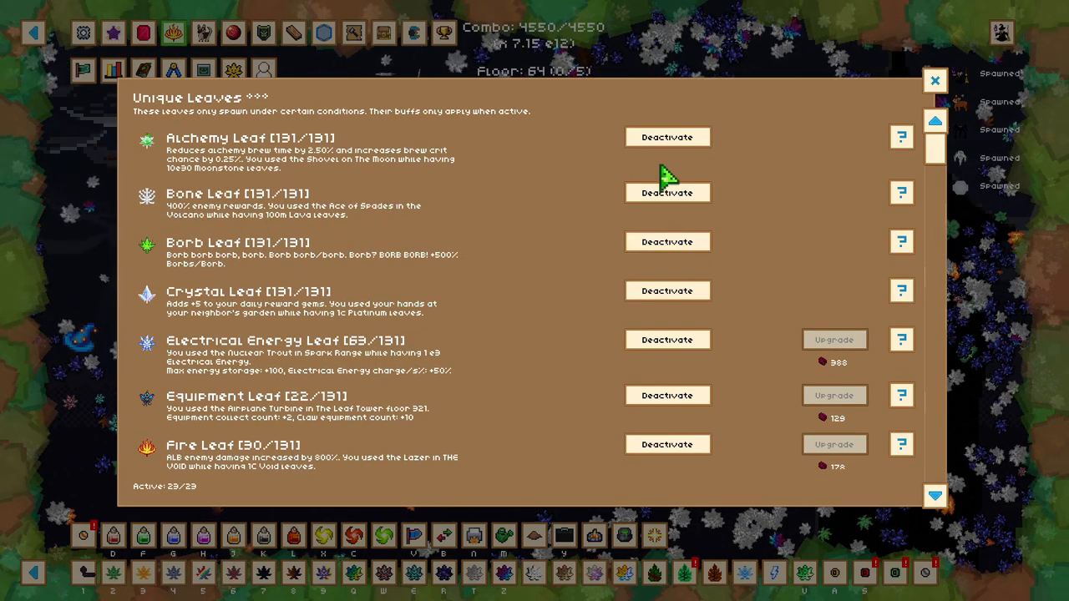
{"action": "left_click", "coordinate": [935, 80]}
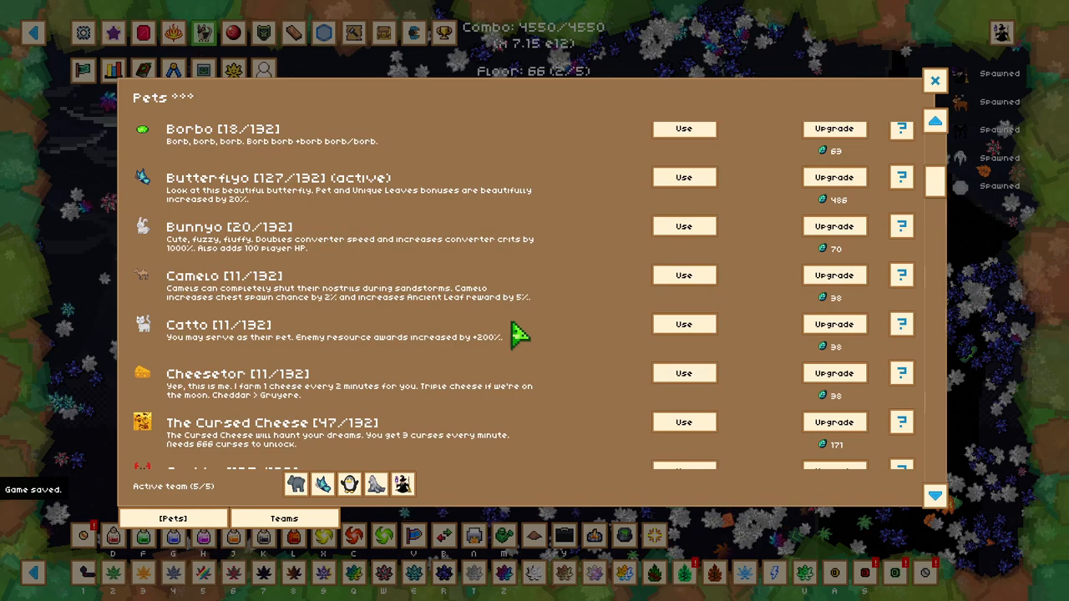
{"action": "mouse_move", "coordinate": [414, 251]}
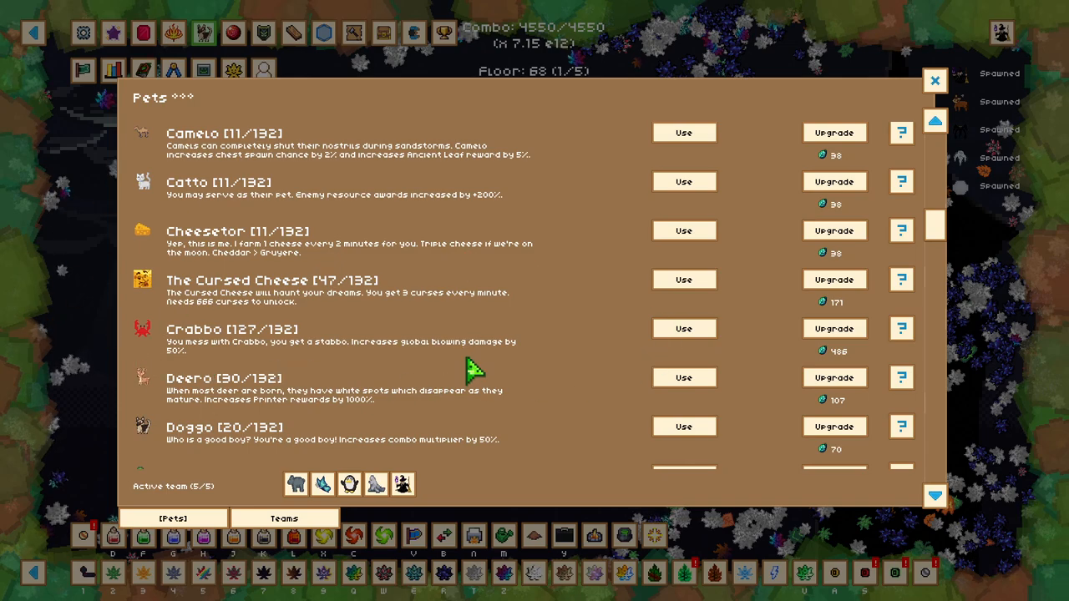
{"action": "mouse_move", "coordinate": [281, 357]}
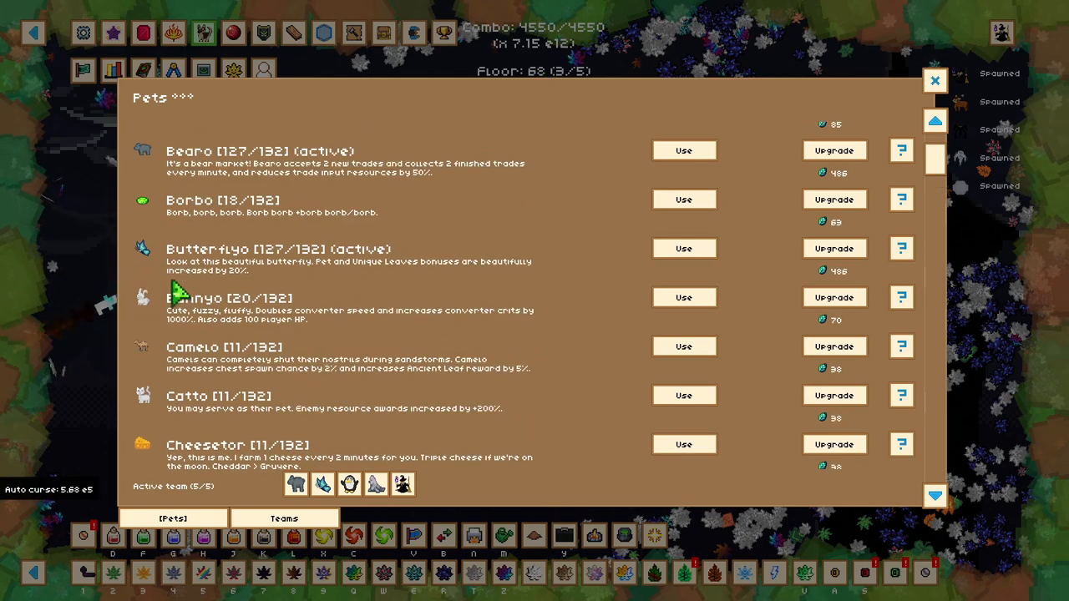
{"action": "mouse_move", "coordinate": [354, 302]}
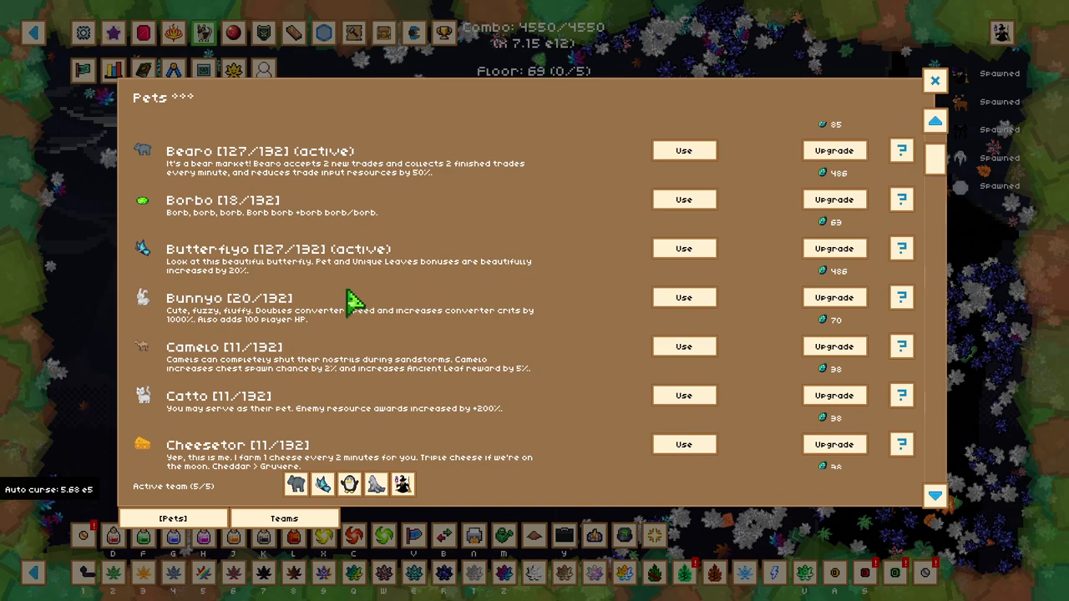
Step: Scroll through the pets collection, then switch to the Celestial Shop upgrades
{"action": "scroll", "scroll_direction": "down", "scroll_amount": 3}
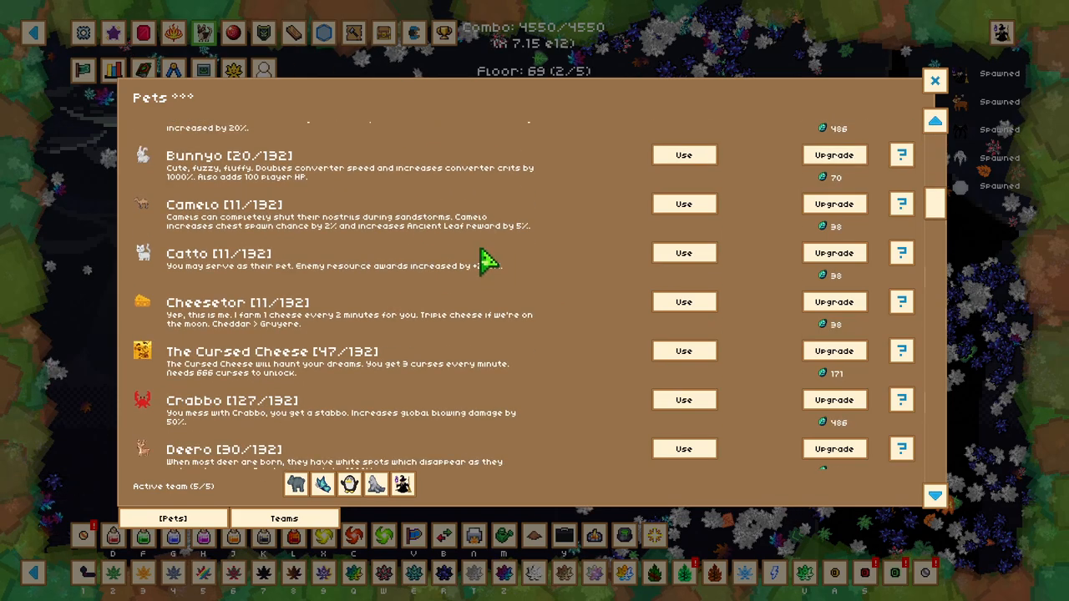
{"action": "left_click", "coordinate": [936, 80]}
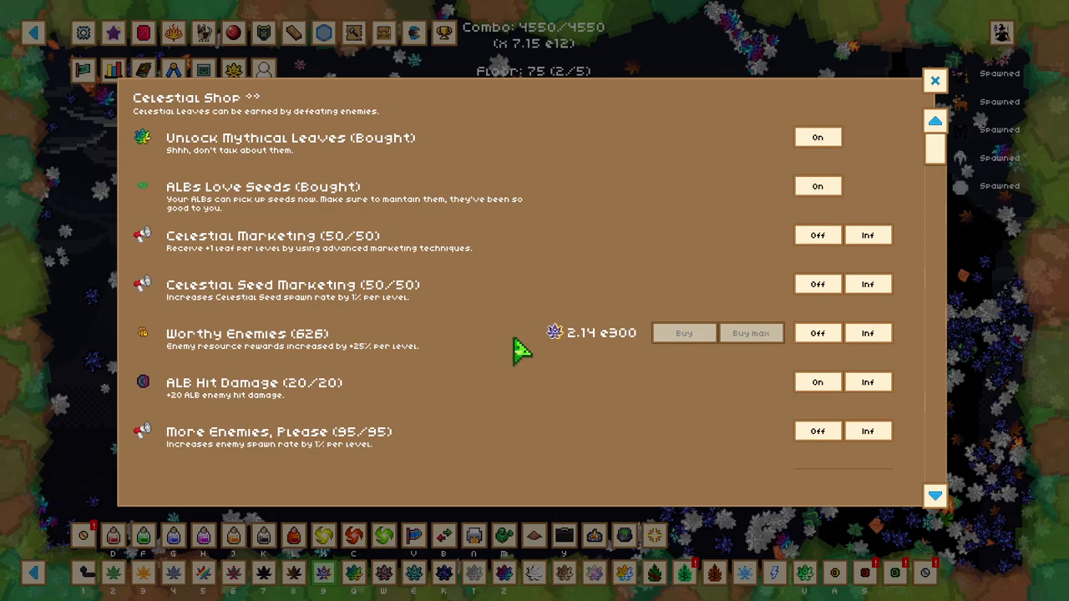
Step: Close the Celestial Shop to return to the Leaf Tower playfield
{"action": "left_click", "coordinate": [935, 80]}
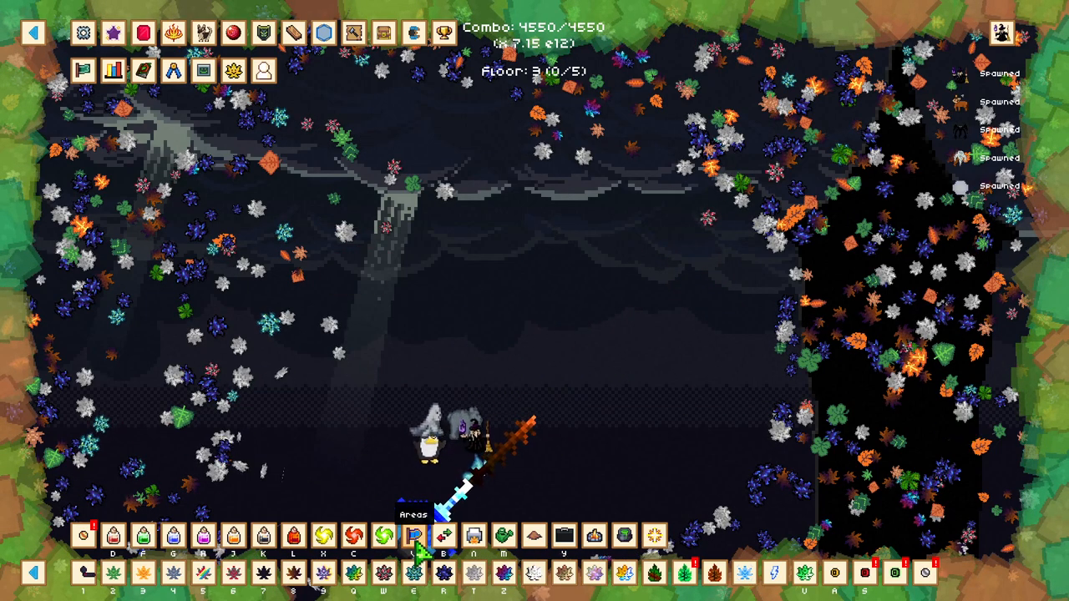
Step: Teleport to The Cheese Pub via the Areas list and close the list
{"action": "left_click", "coordinate": [414, 534]}
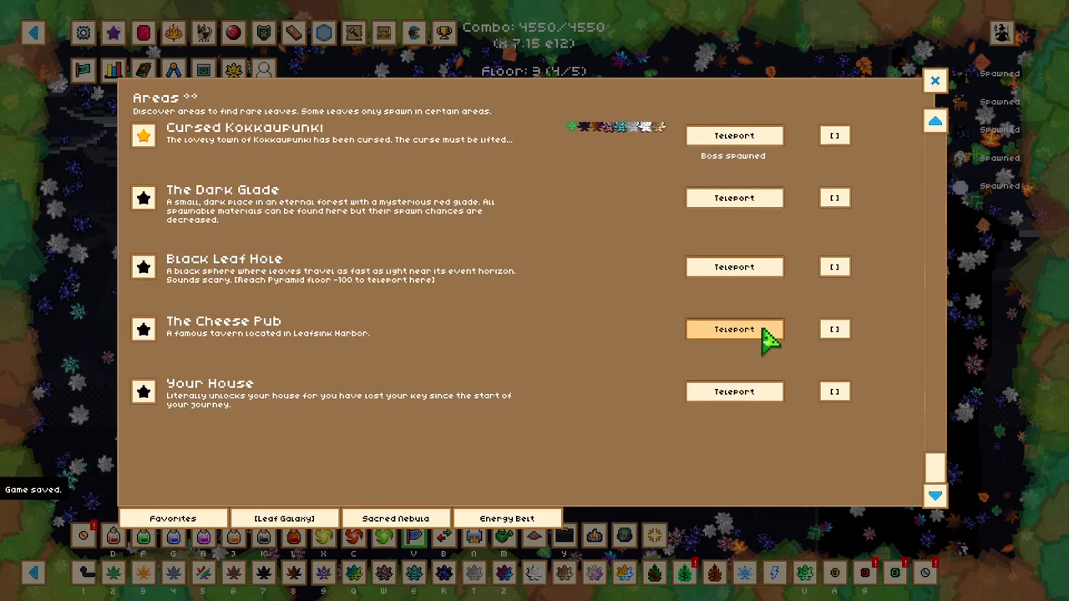
{"action": "left_click", "coordinate": [733, 329]}
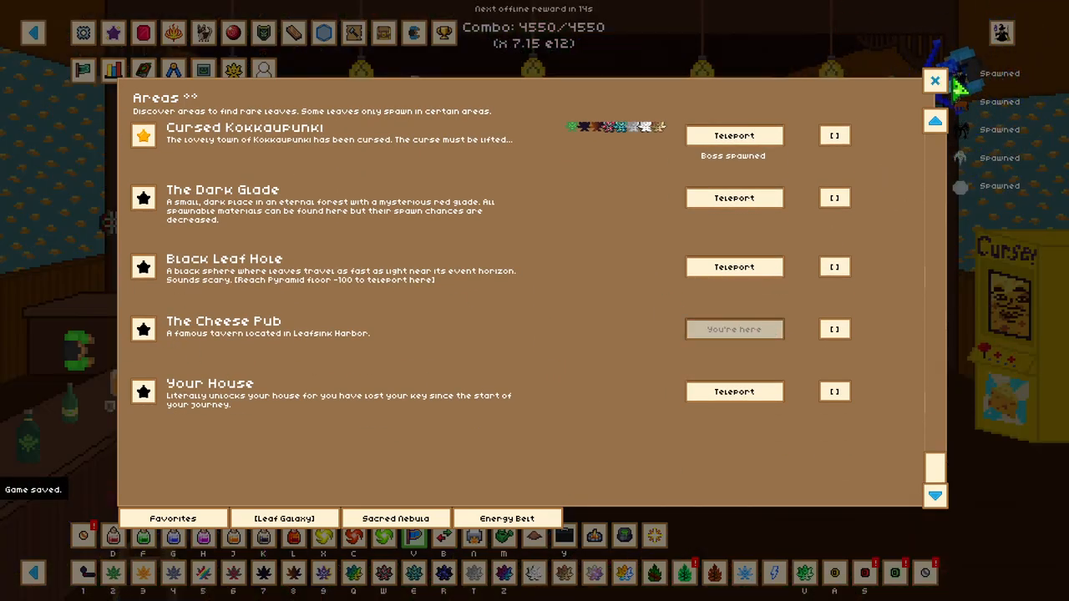
{"action": "left_click", "coordinate": [935, 80]}
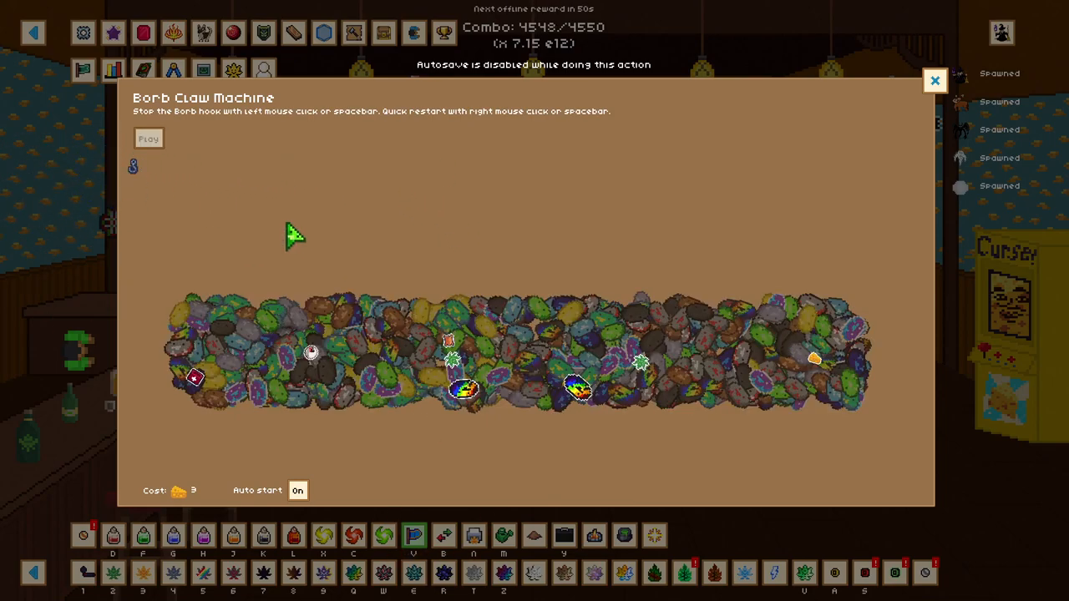
Step: Close the Borb Claw Machine window to return to the pub
{"action": "left_click", "coordinate": [935, 80]}
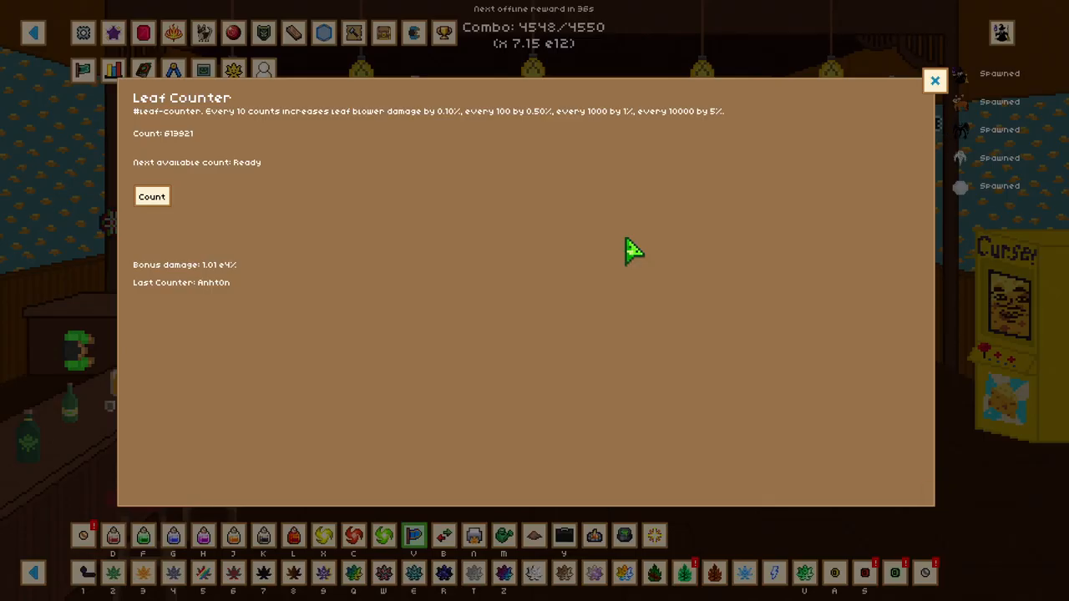
Step: Add one count to the Leaf Counter, then close it back to the Cheese Pub
{"action": "left_click", "coordinate": [150, 197]}
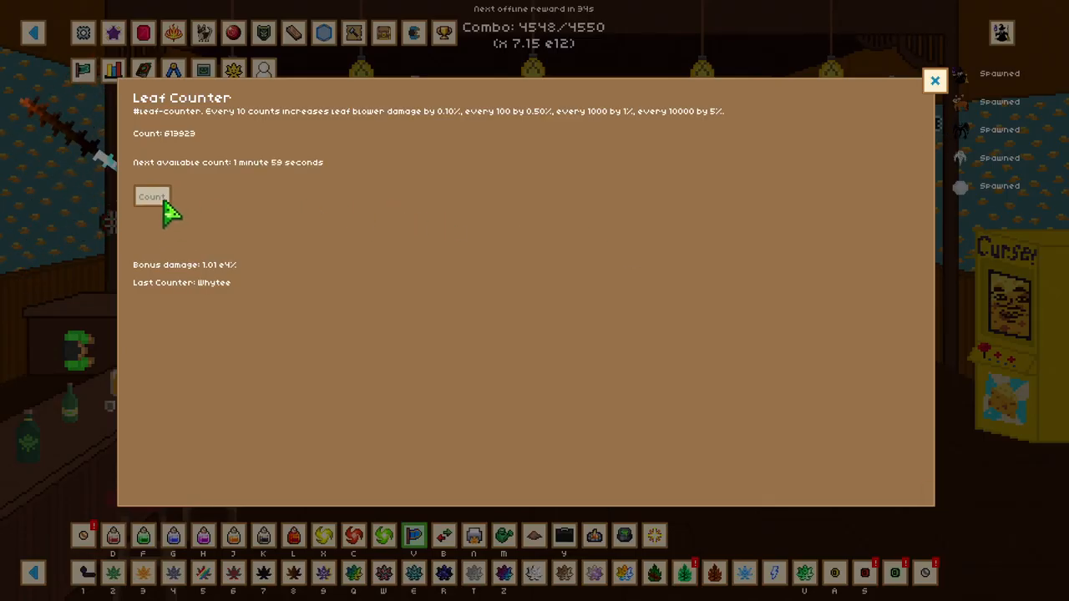
{"action": "mouse_move", "coordinate": [358, 281]}
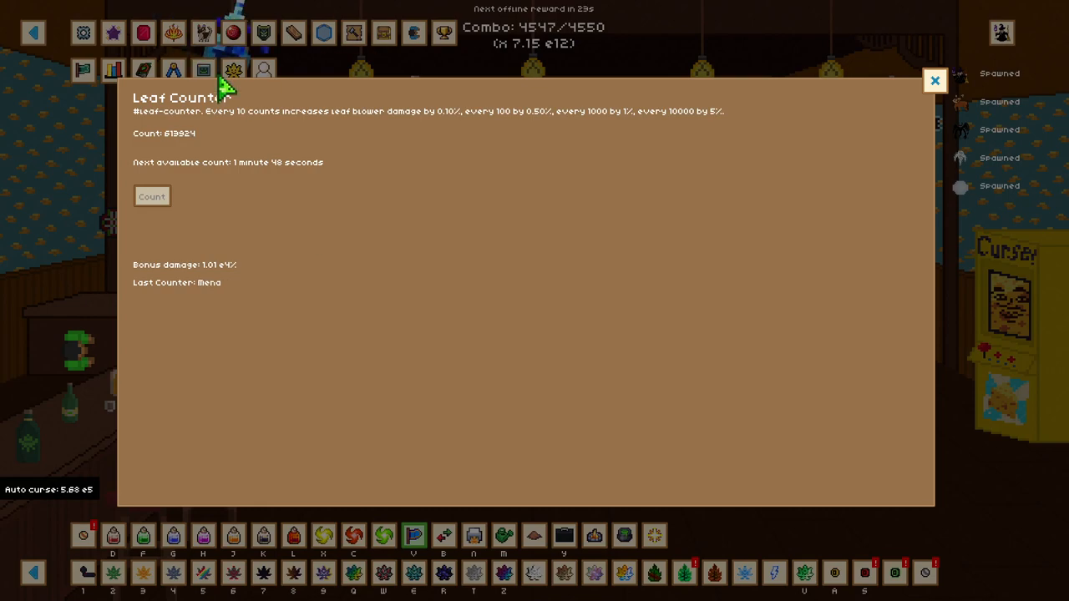
{"action": "mouse_move", "coordinate": [225, 266]}
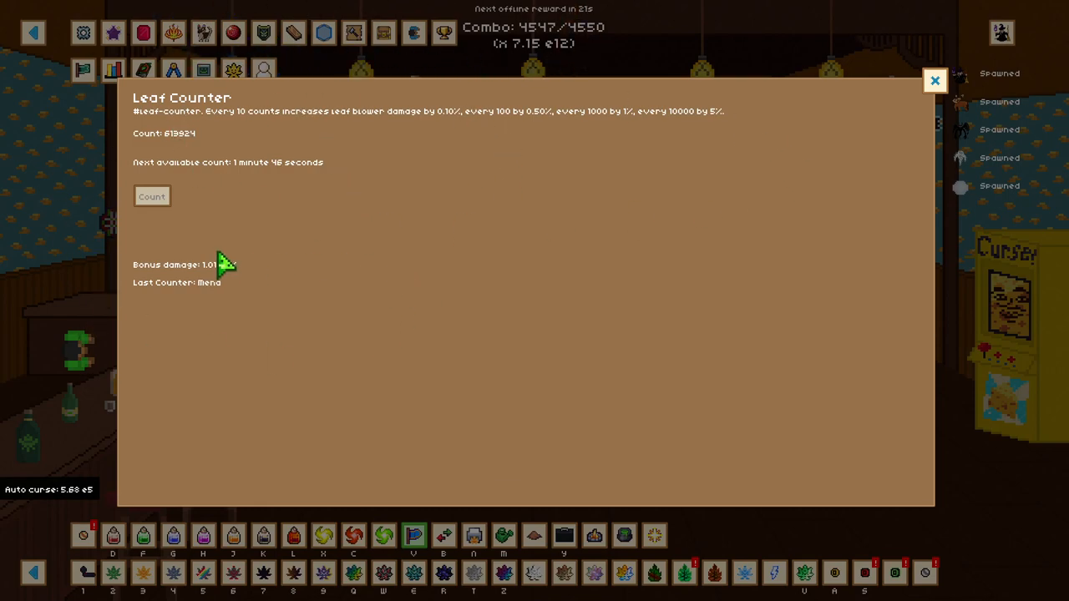
{"action": "mouse_move", "coordinate": [276, 254]}
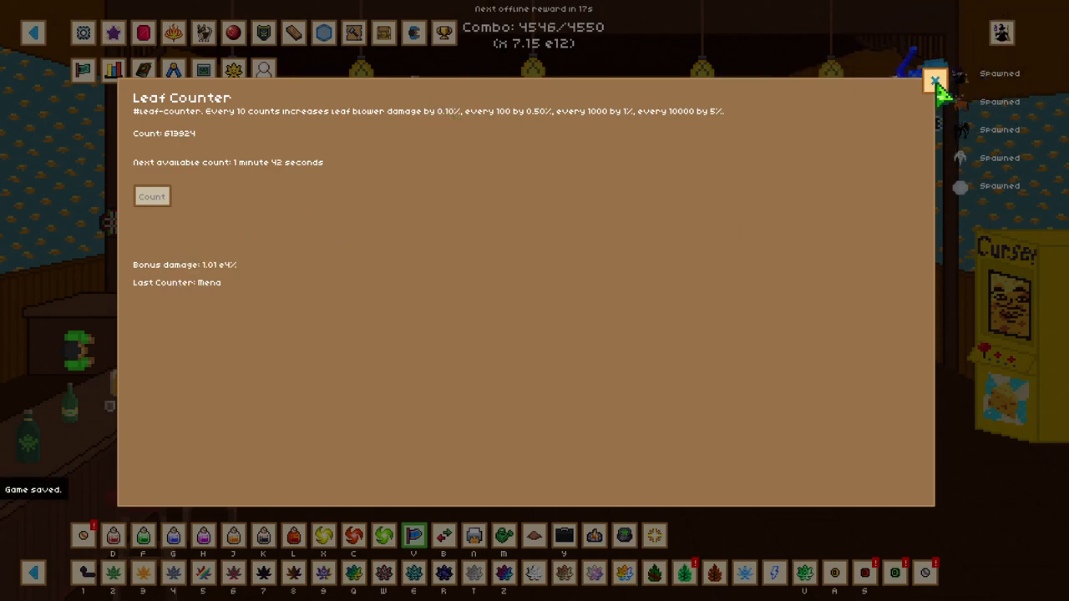
{"action": "left_click", "coordinate": [935, 80]}
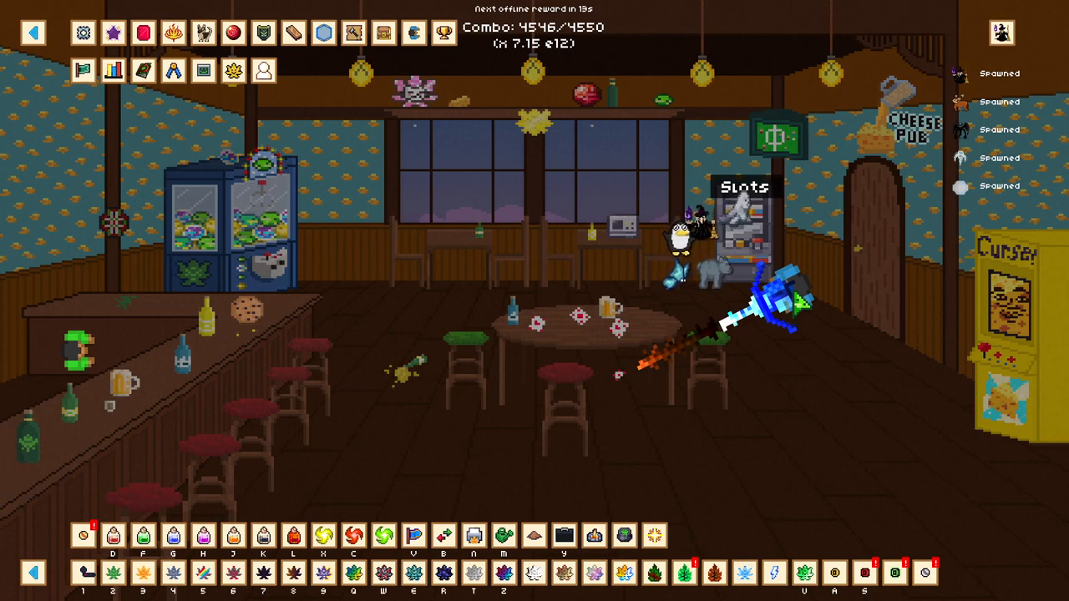
Step: Review the Tools window entries, then close it back to the Cheese Pub
{"action": "left_click", "coordinate": [738, 226]}
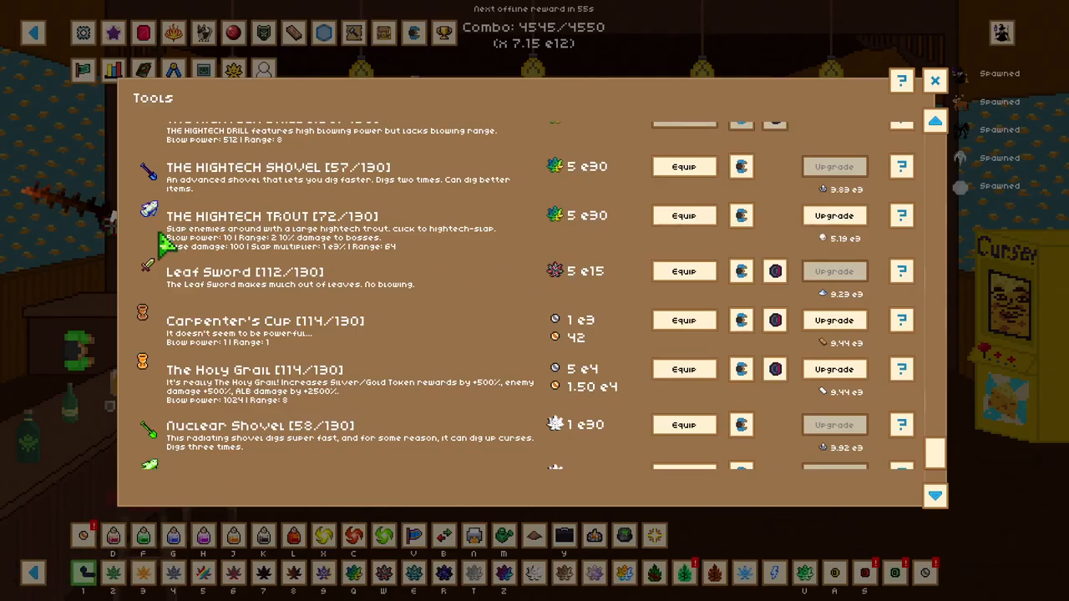
{"action": "mouse_move", "coordinate": [719, 314]}
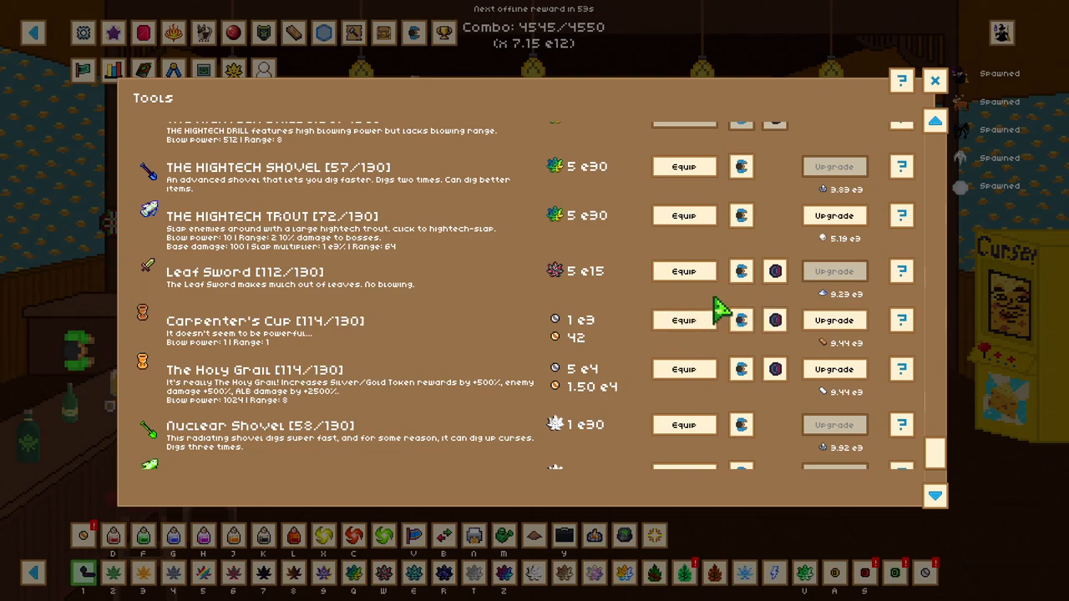
{"action": "mouse_move", "coordinate": [598, 298]}
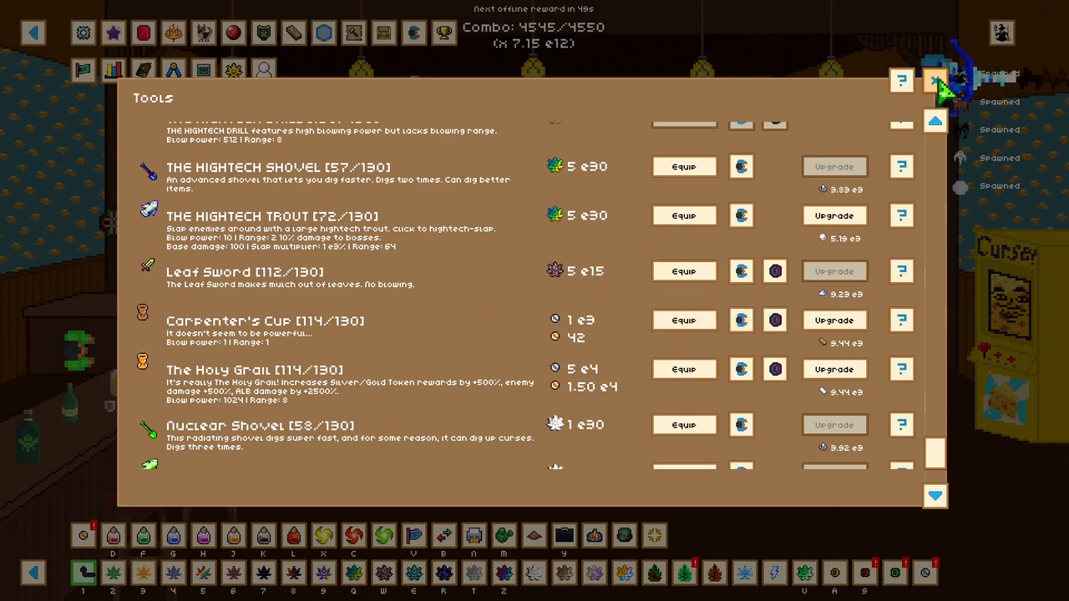
{"action": "left_click", "coordinate": [936, 80]}
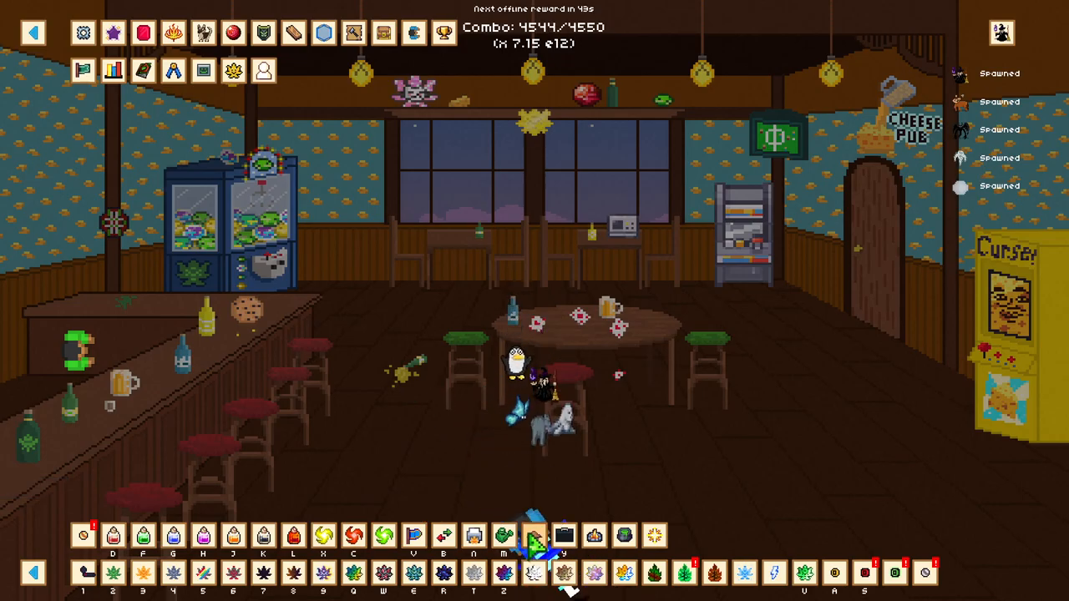
Step: Bring up the Mulch Shop and scroll its maxed upgrades from Cursed Pub to Mulched Chests
{"action": "left_click", "coordinate": [533, 536]}
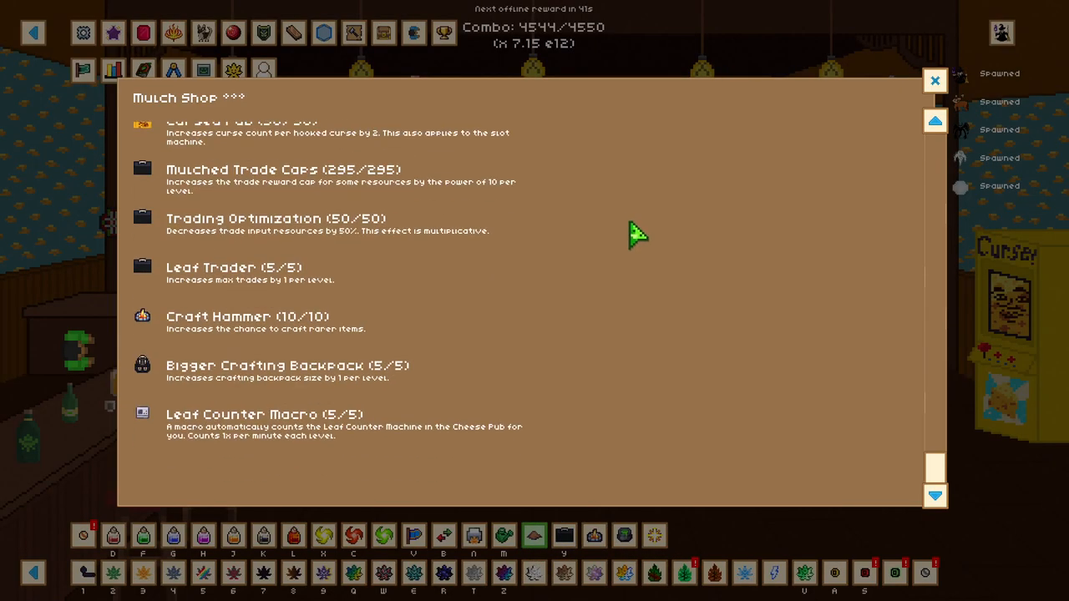
{"action": "mouse_move", "coordinate": [220, 431]}
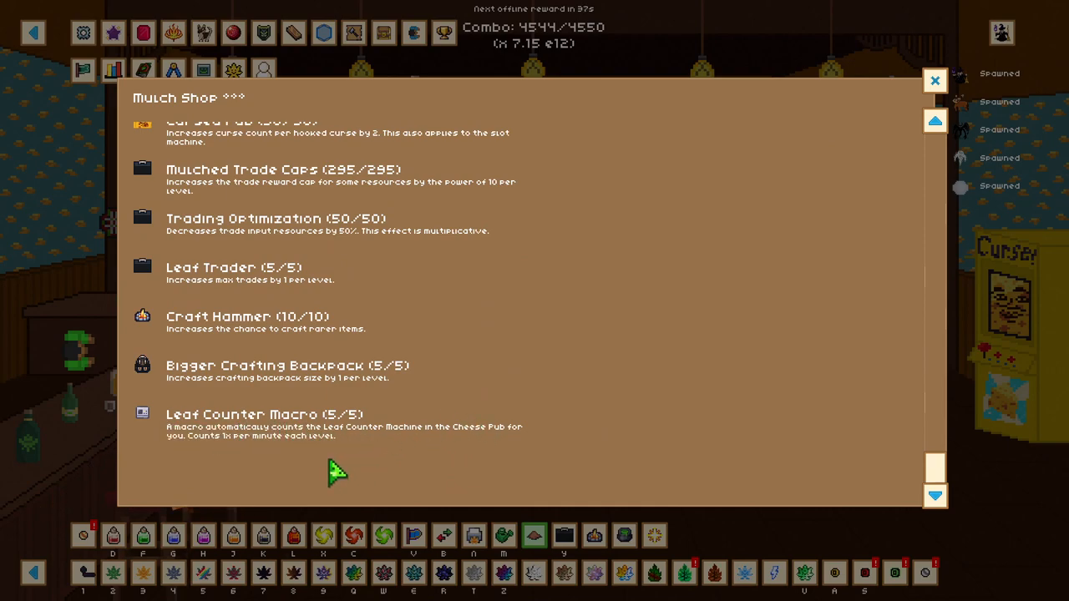
{"action": "mouse_move", "coordinate": [233, 431]}
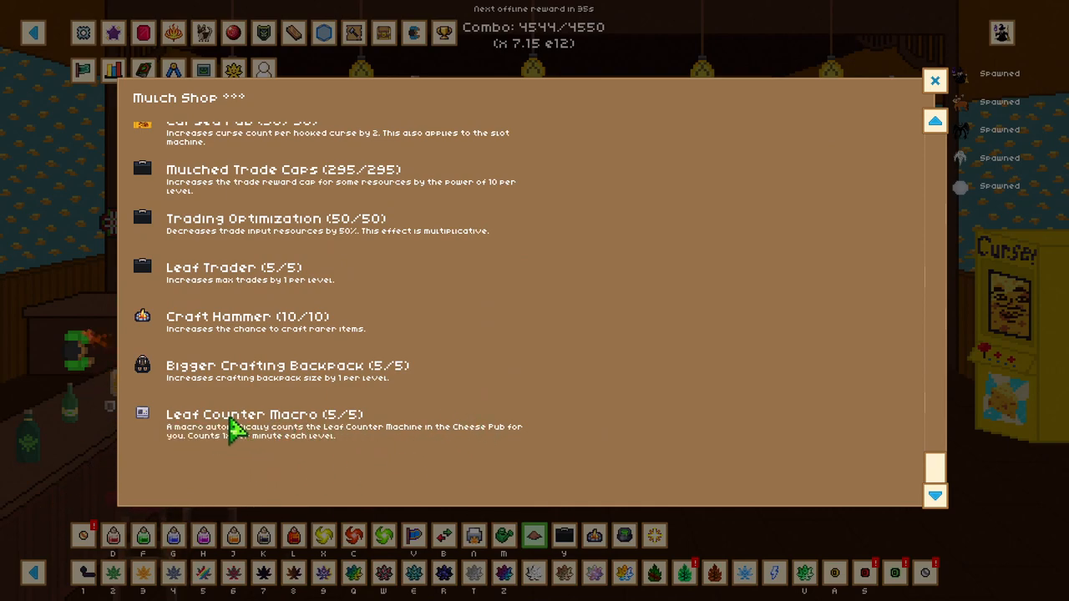
{"action": "mouse_move", "coordinate": [292, 371]}
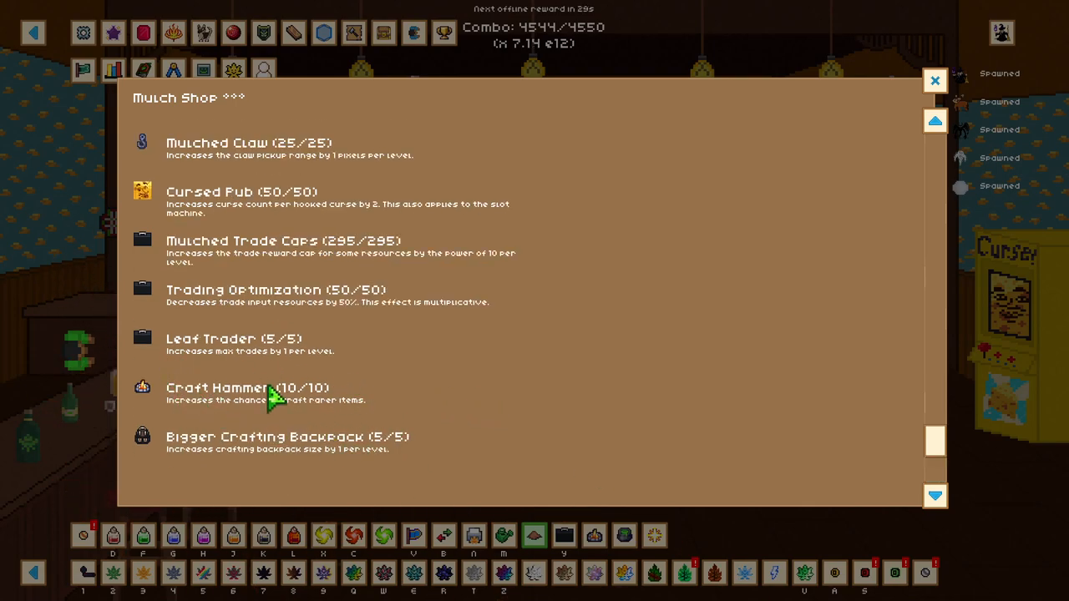
{"action": "mouse_move", "coordinate": [314, 431]}
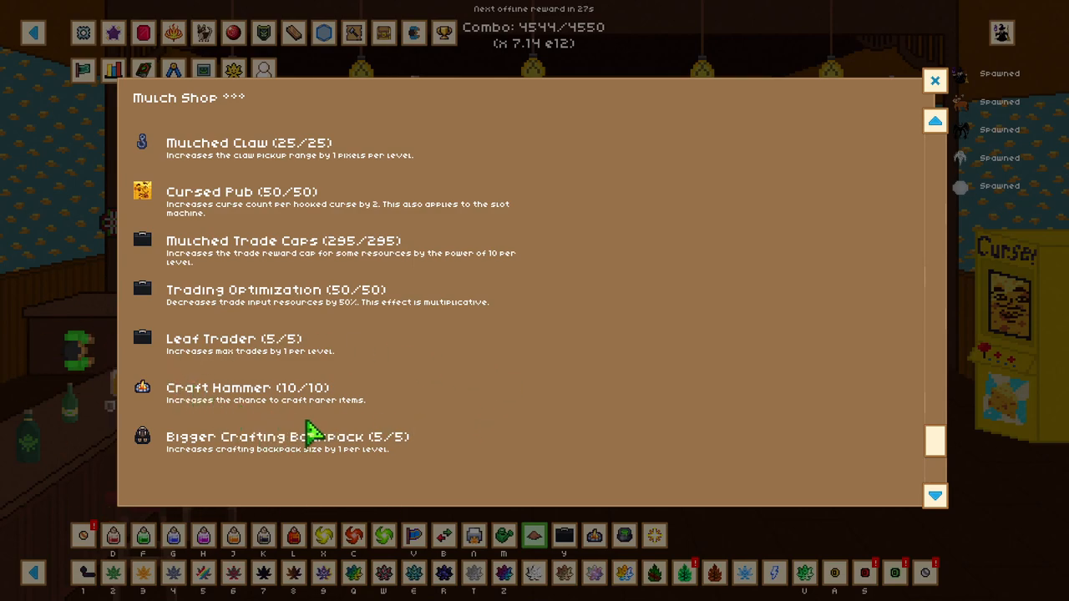
{"action": "mouse_move", "coordinate": [454, 406]}
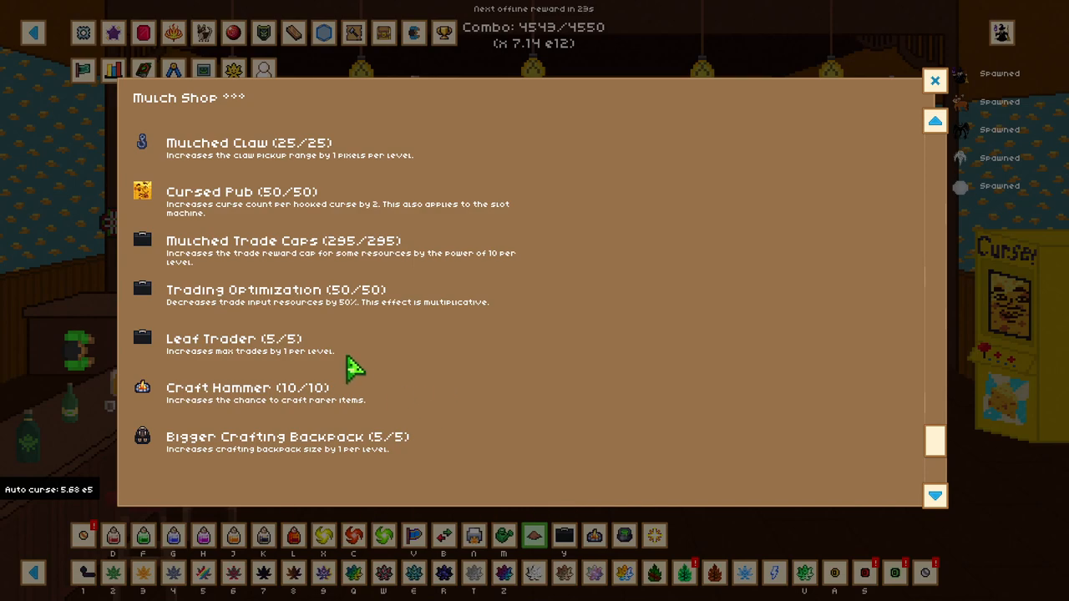
{"action": "left_click", "coordinate": [935, 120]}
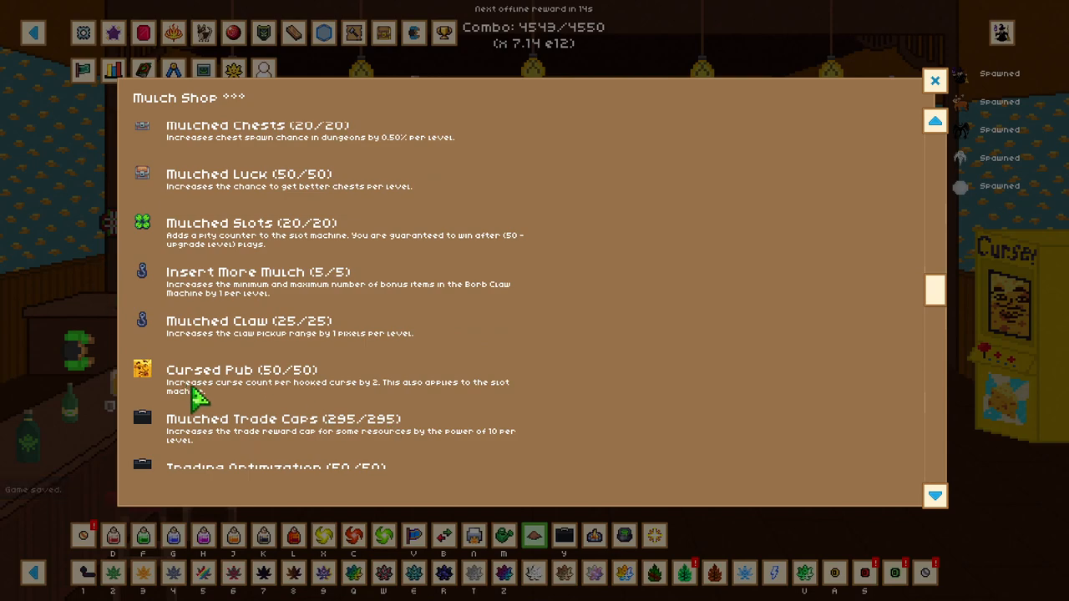
{"action": "scroll", "scroll_direction": "down", "scroll_amount": 3}
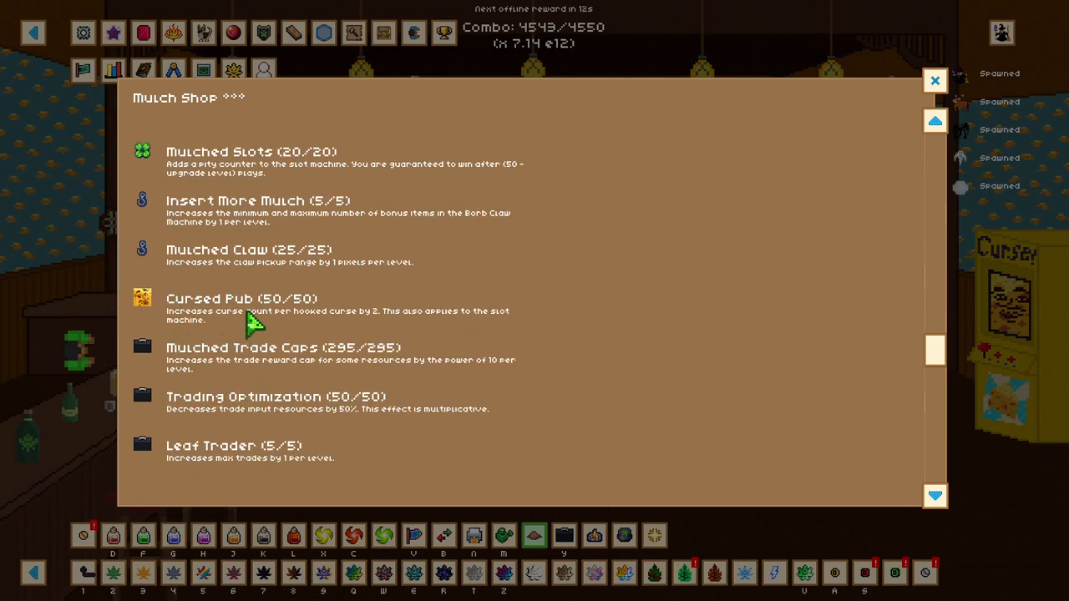
{"action": "mouse_move", "coordinate": [331, 265]}
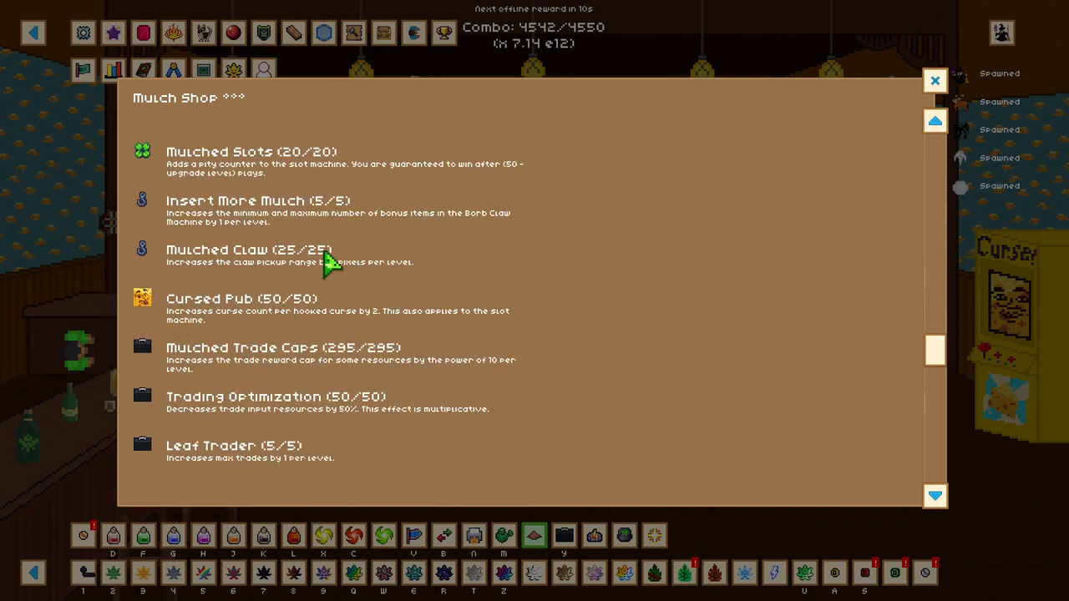
{"action": "mouse_move", "coordinate": [510, 334]}
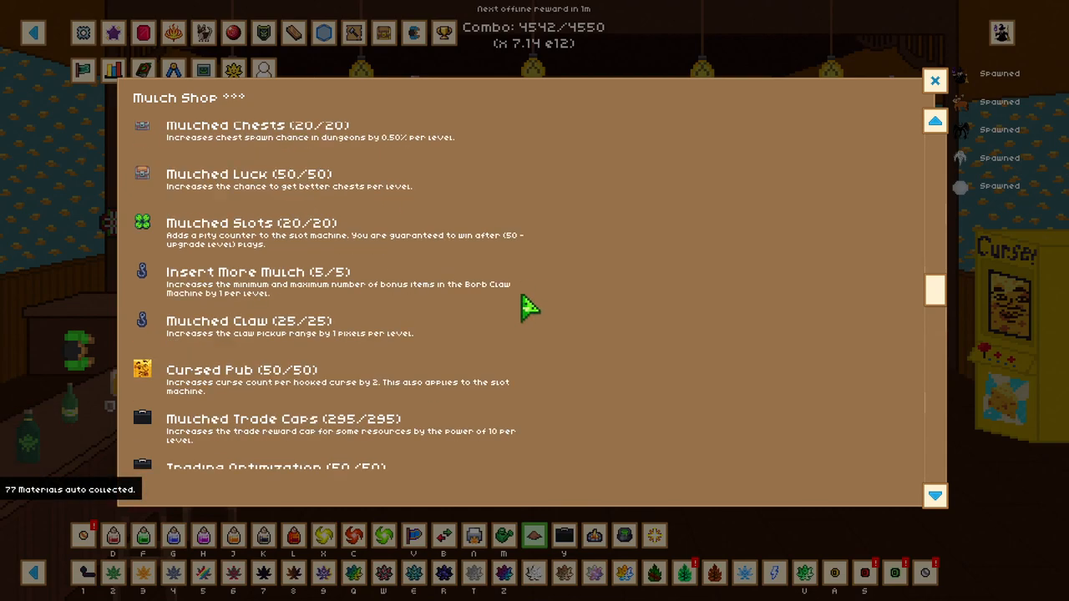
{"action": "mouse_move", "coordinate": [254, 364]}
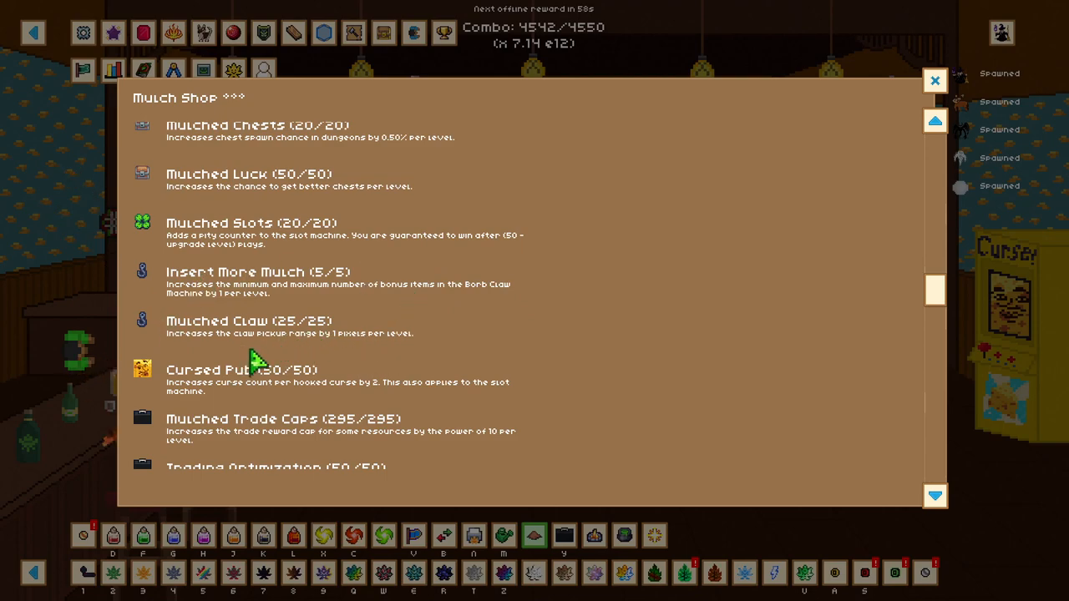
{"action": "mouse_move", "coordinate": [209, 292]}
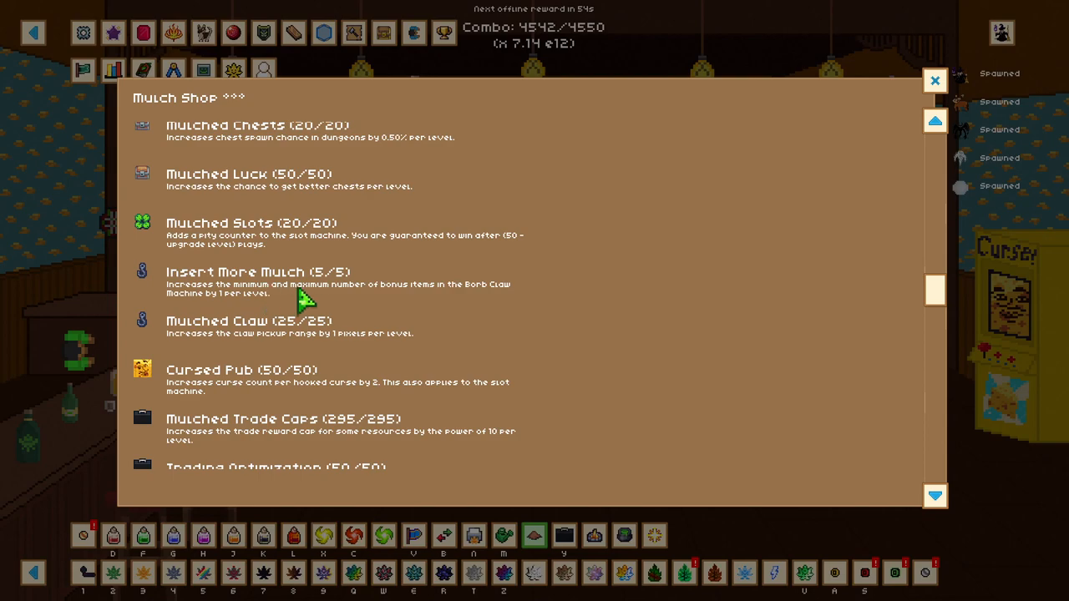
{"action": "mouse_move", "coordinate": [555, 314]}
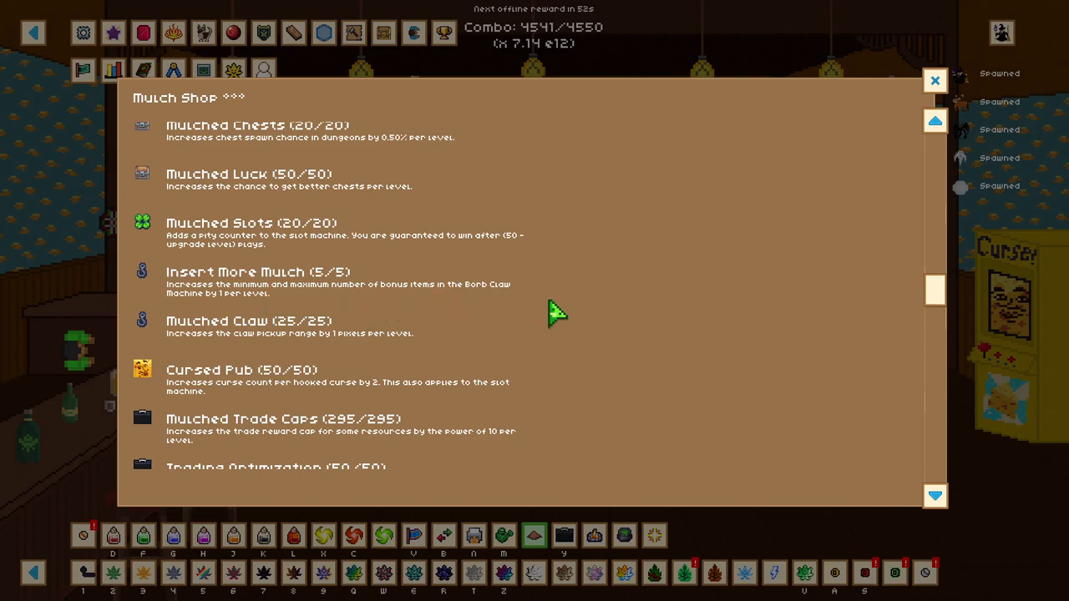
{"action": "mouse_move", "coordinate": [388, 338]}
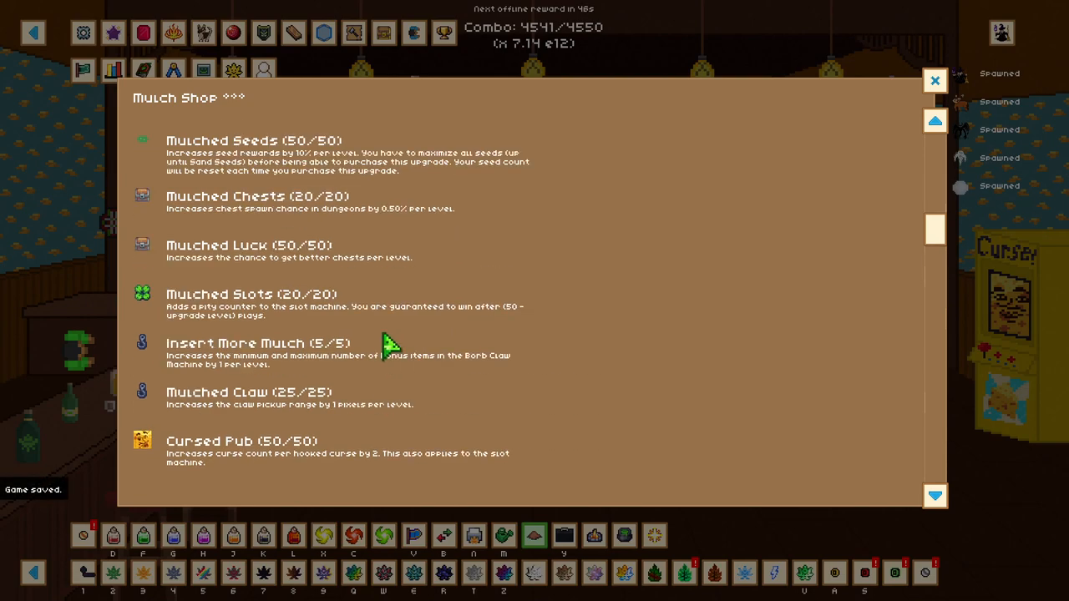
{"action": "mouse_move", "coordinate": [359, 325]}
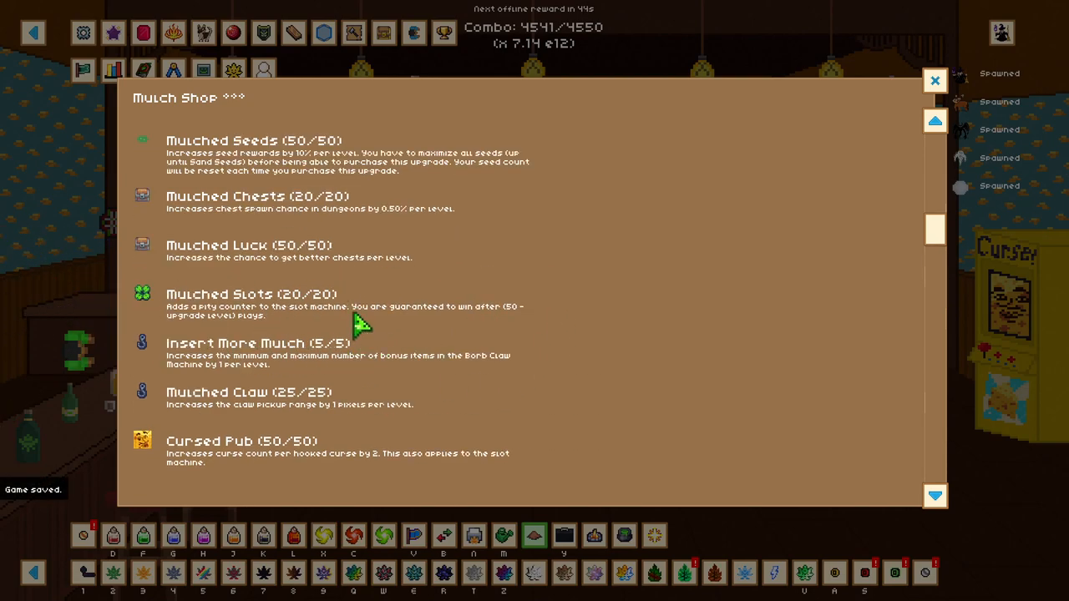
{"action": "mouse_move", "coordinate": [542, 359]}
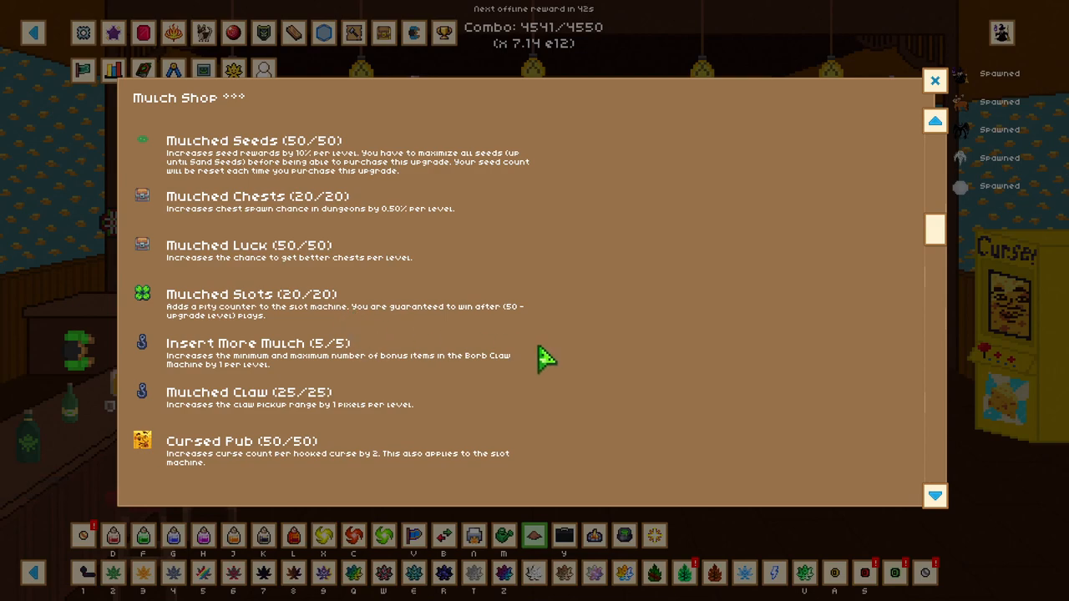
Step: Inspect the crafting inventory and backpack, then close the crafting screen
{"action": "left_click", "coordinate": [935, 80]}
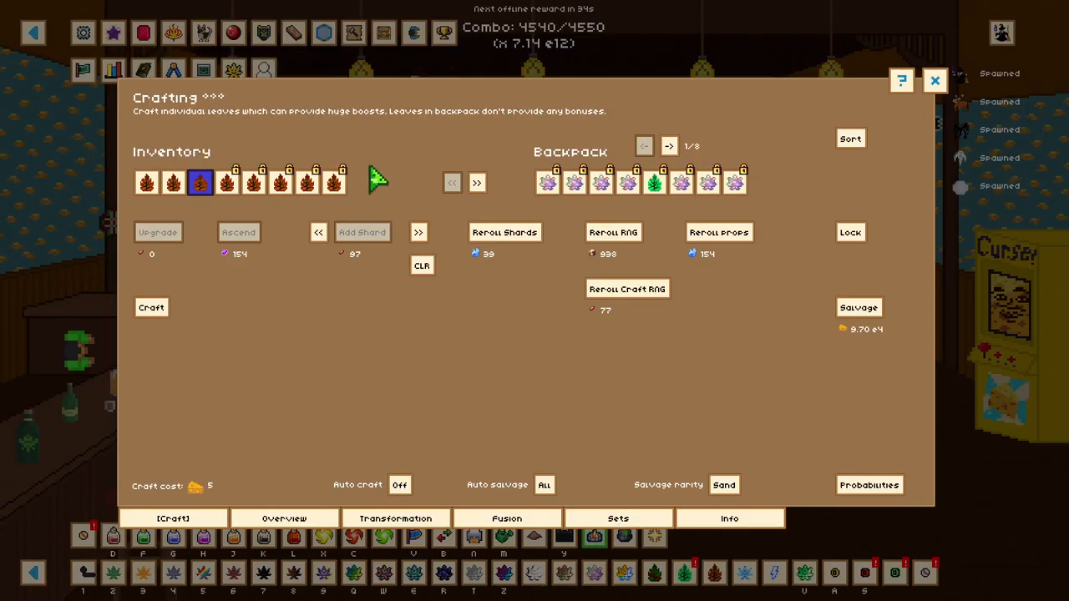
{"action": "mouse_move", "coordinate": [501, 180]}
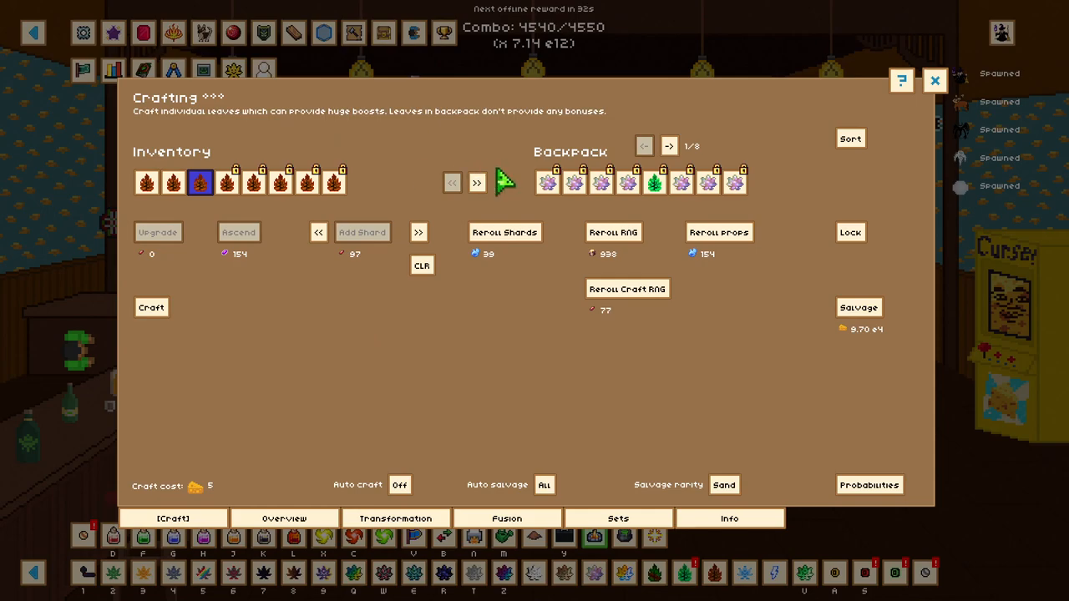
{"action": "mouse_move", "coordinate": [548, 182]}
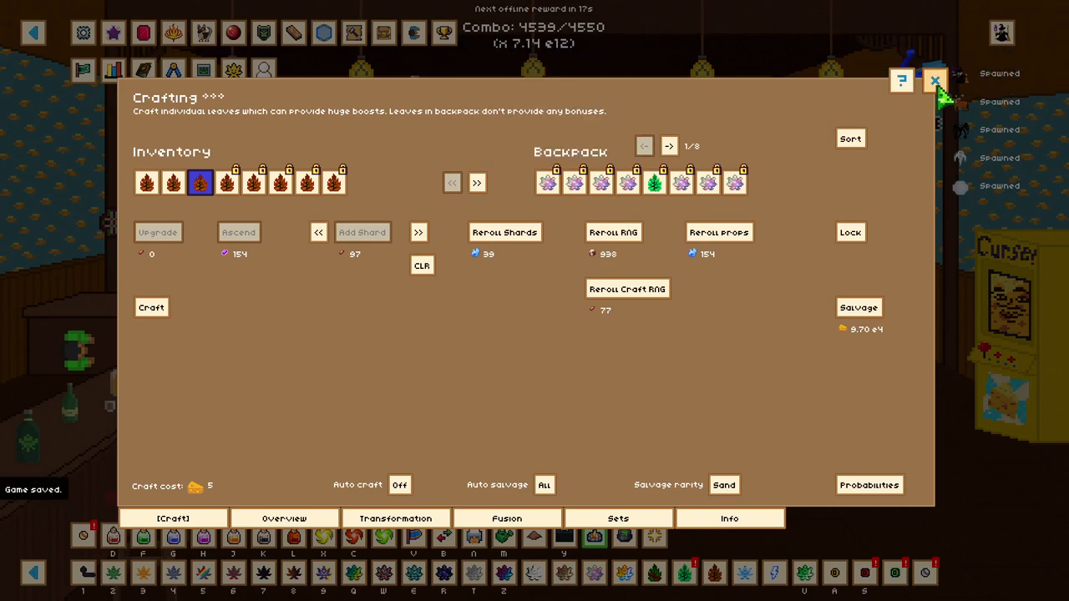
{"action": "left_click", "coordinate": [935, 80]}
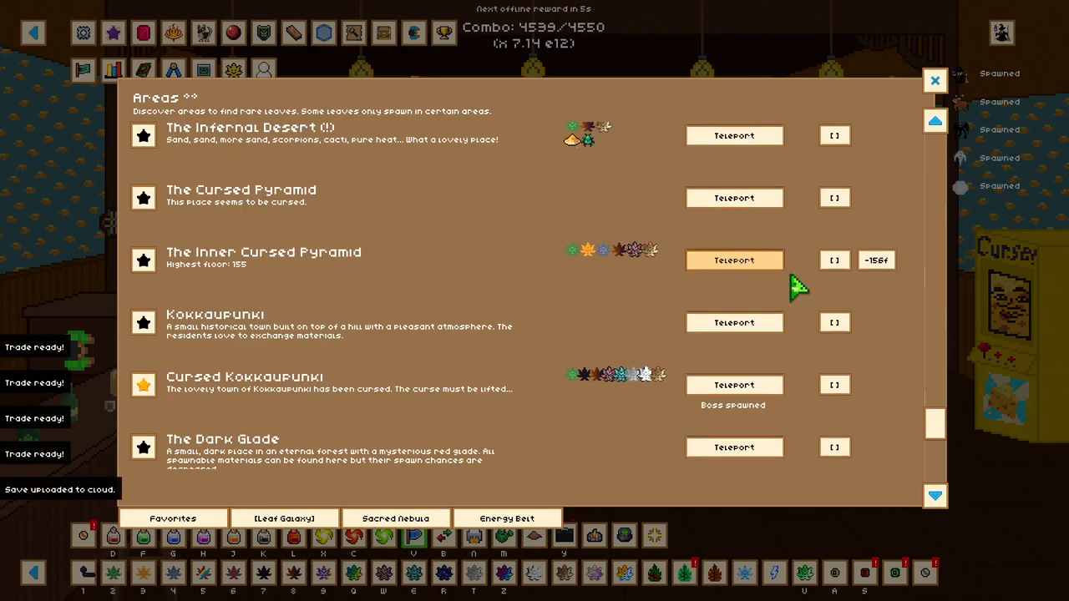
Step: Teleport to The Inner Cursed Pyramid tower and close the open window
{"action": "left_click", "coordinate": [733, 261]}
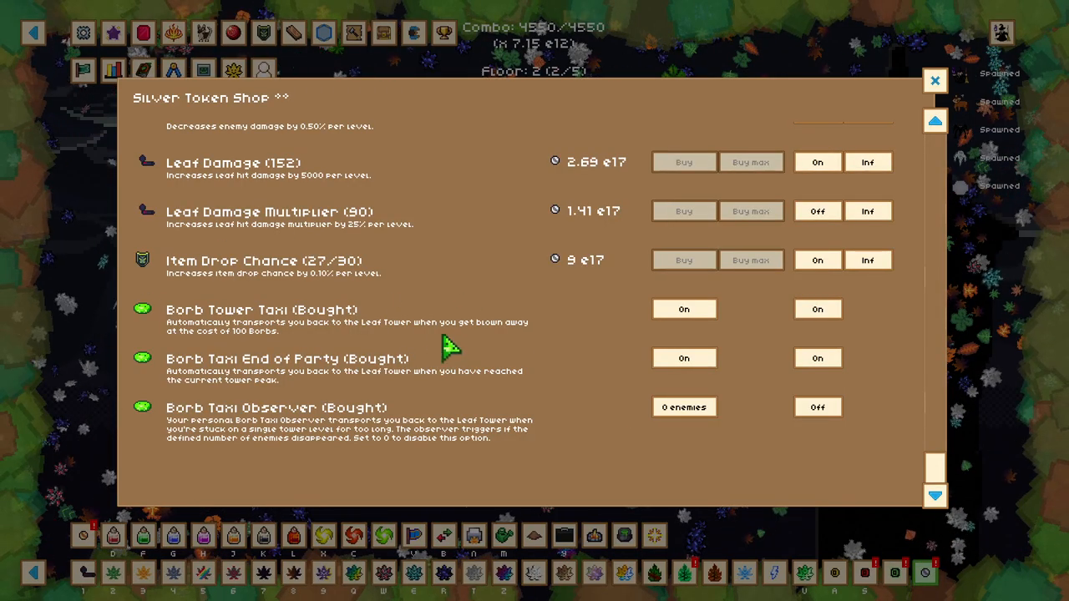
{"action": "left_click", "coordinate": [935, 81]}
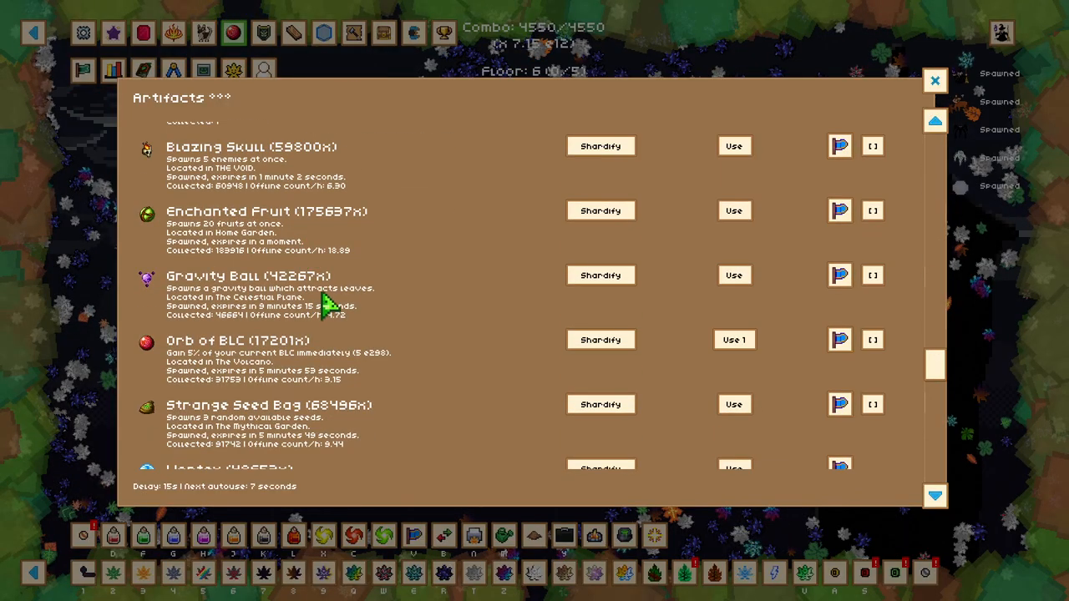
Step: Scroll the Artifacts list from Blazing Skull to Strange Seed Bag, then close it
{"action": "scroll", "scroll_direction": "down", "scroll_amount": 3}
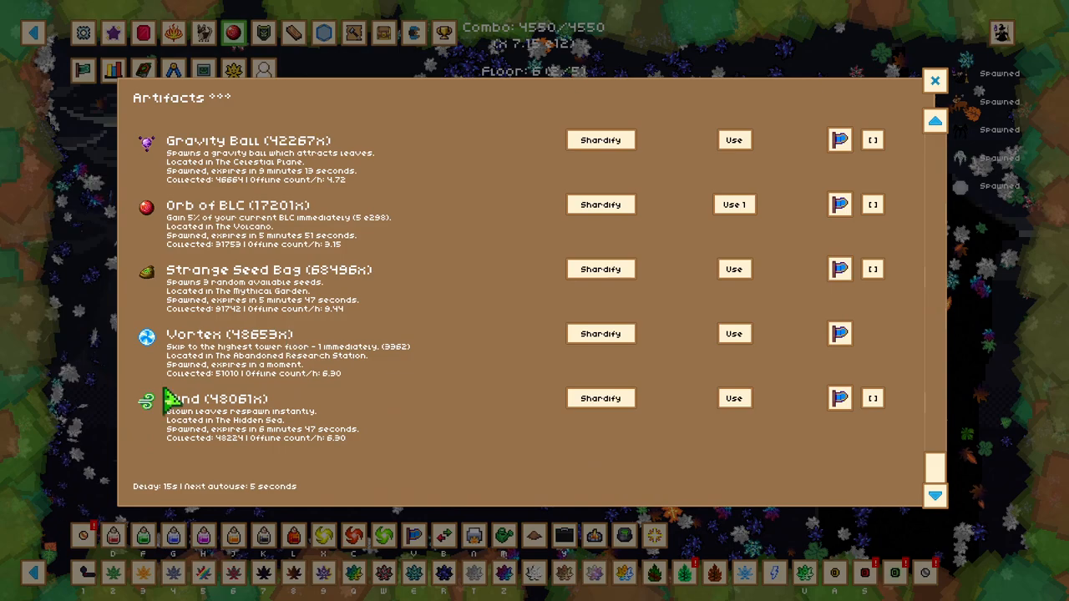
{"action": "mouse_move", "coordinate": [400, 376]}
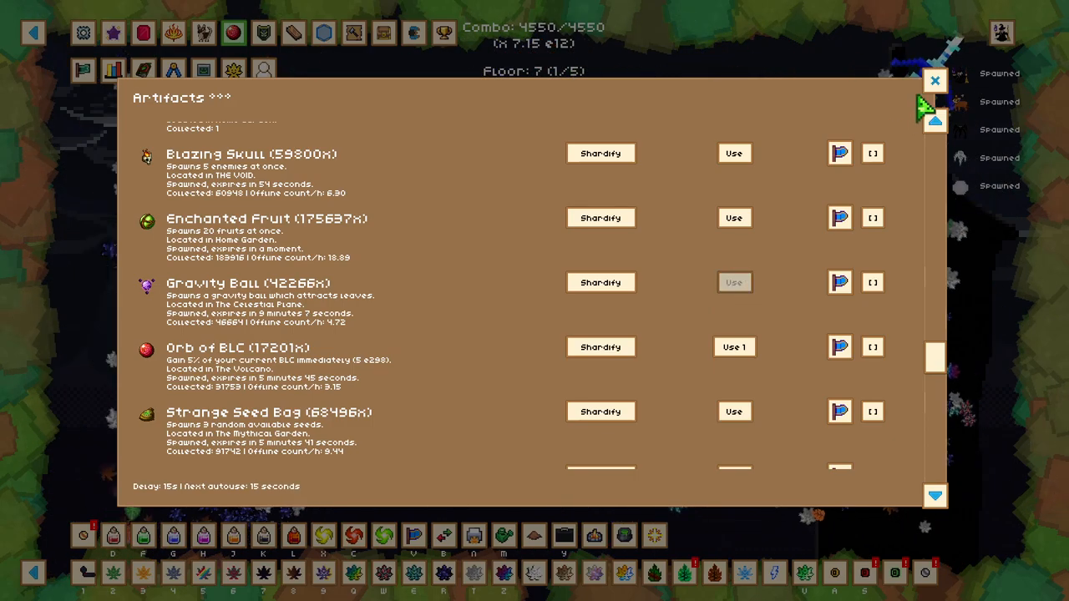
{"action": "left_click", "coordinate": [935, 80]}
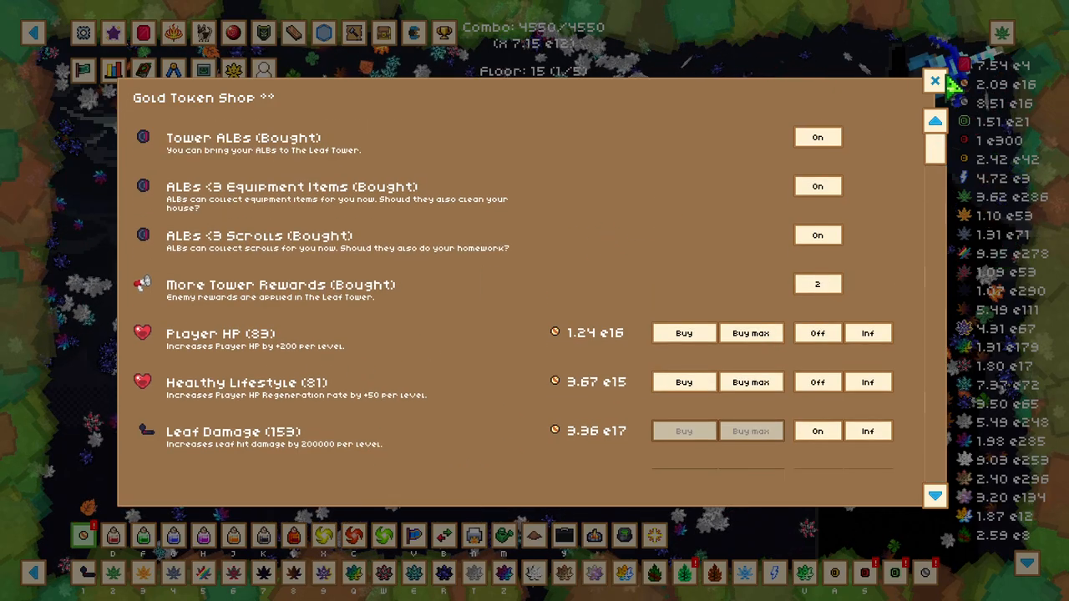
Step: Close the Gold Token Shop, review the Silver Token Shop, and close it at floor 18
{"action": "left_click", "coordinate": [935, 80]}
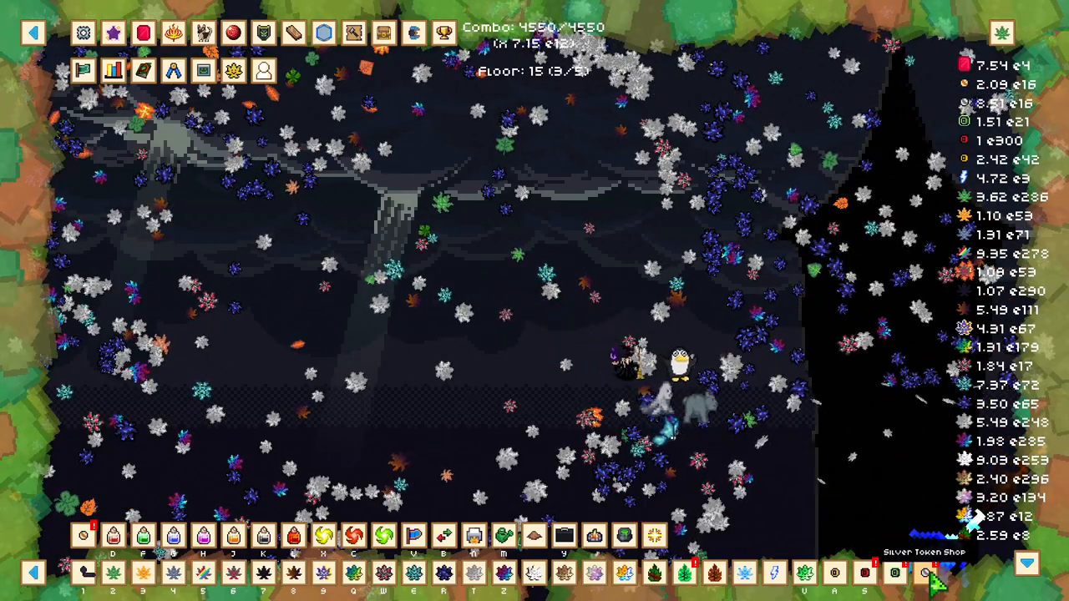
{"action": "left_click", "coordinate": [925, 572]}
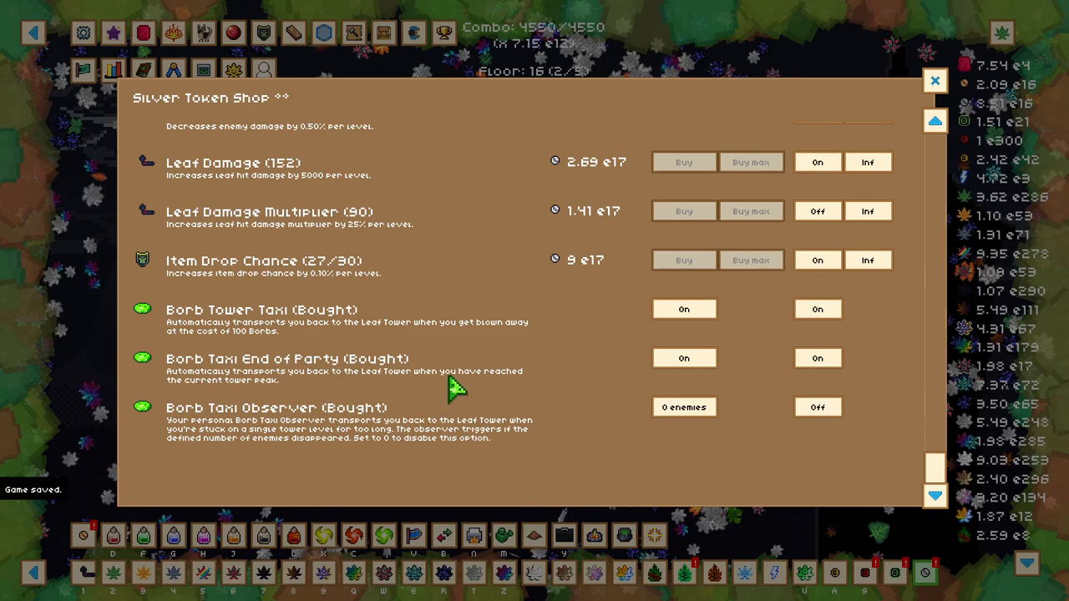
{"action": "mouse_move", "coordinate": [471, 401]}
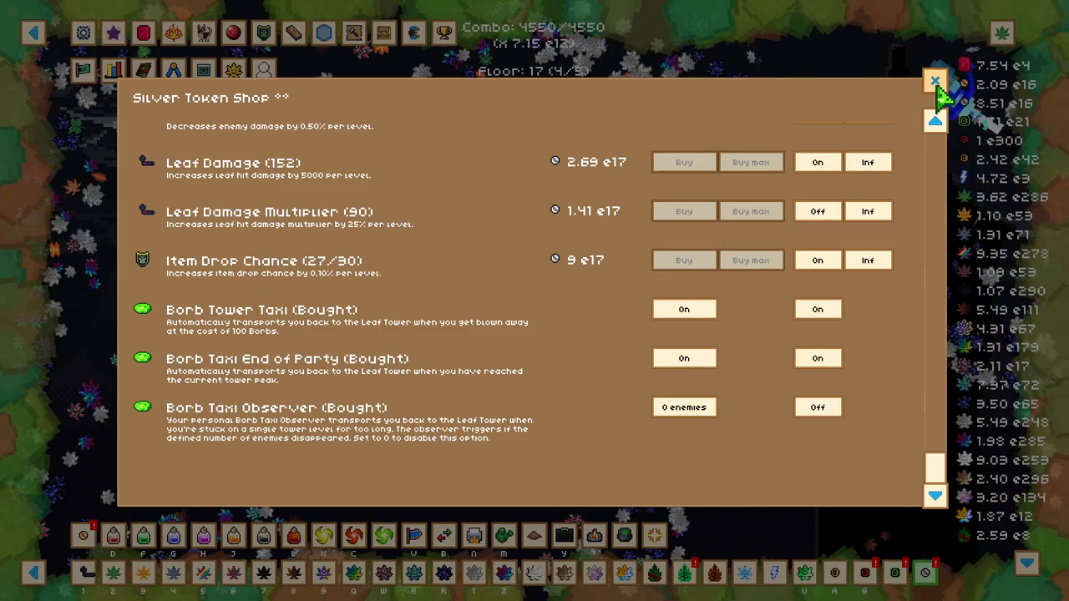
{"action": "left_click", "coordinate": [935, 80]}
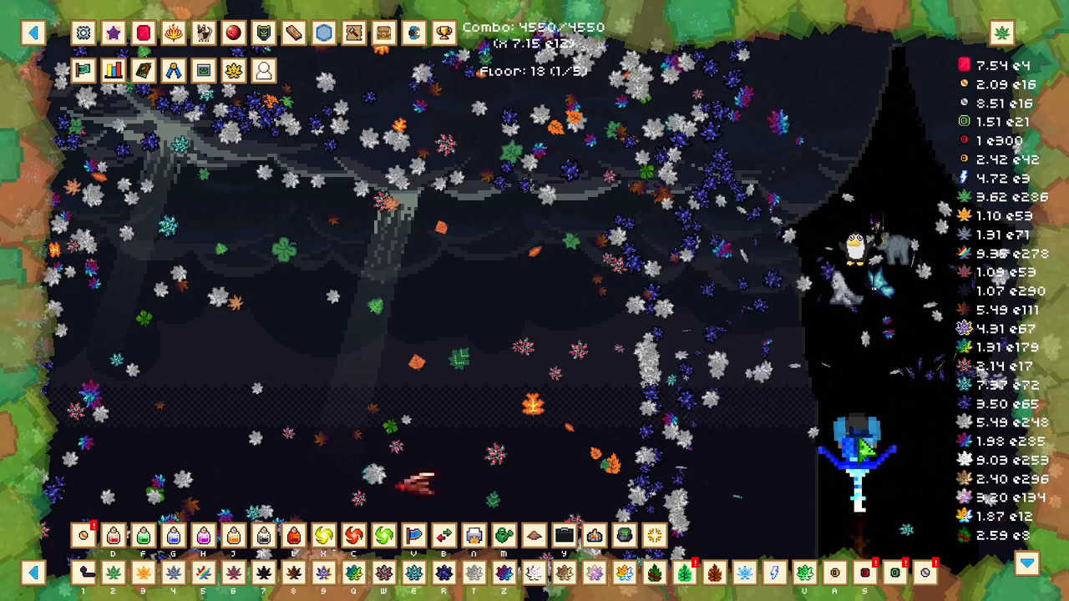